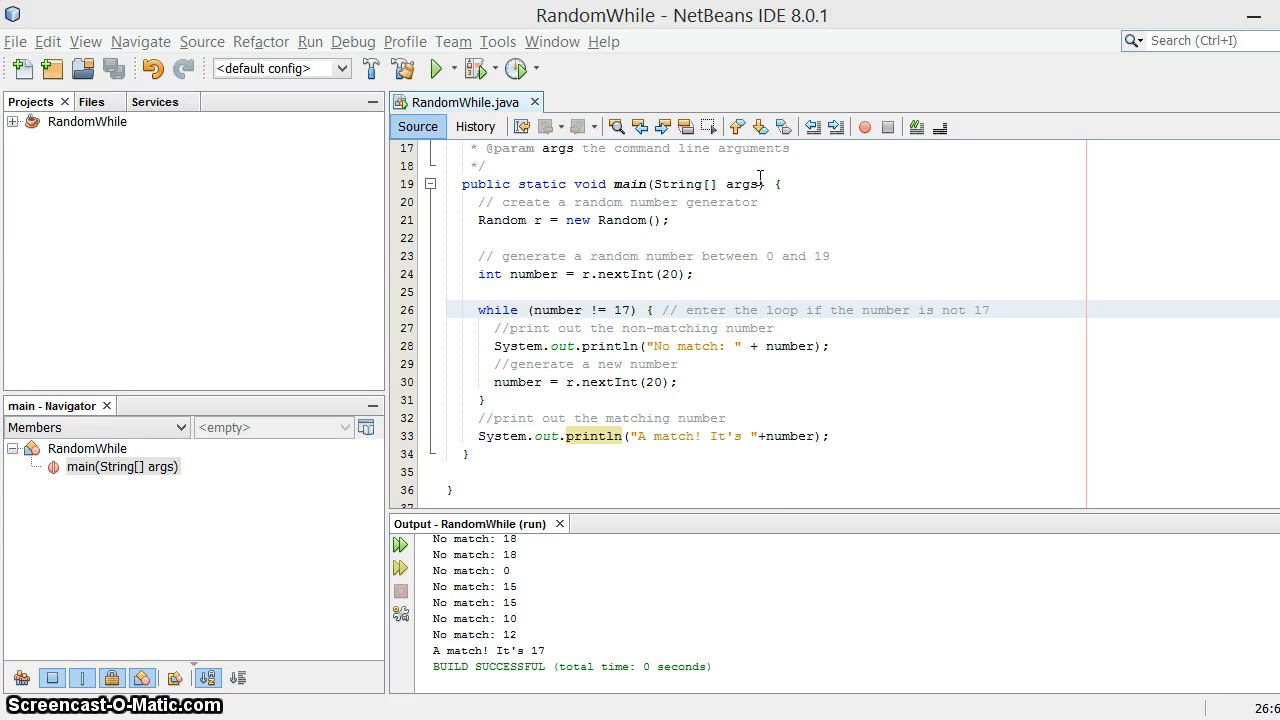
mouse_move(780, 276)
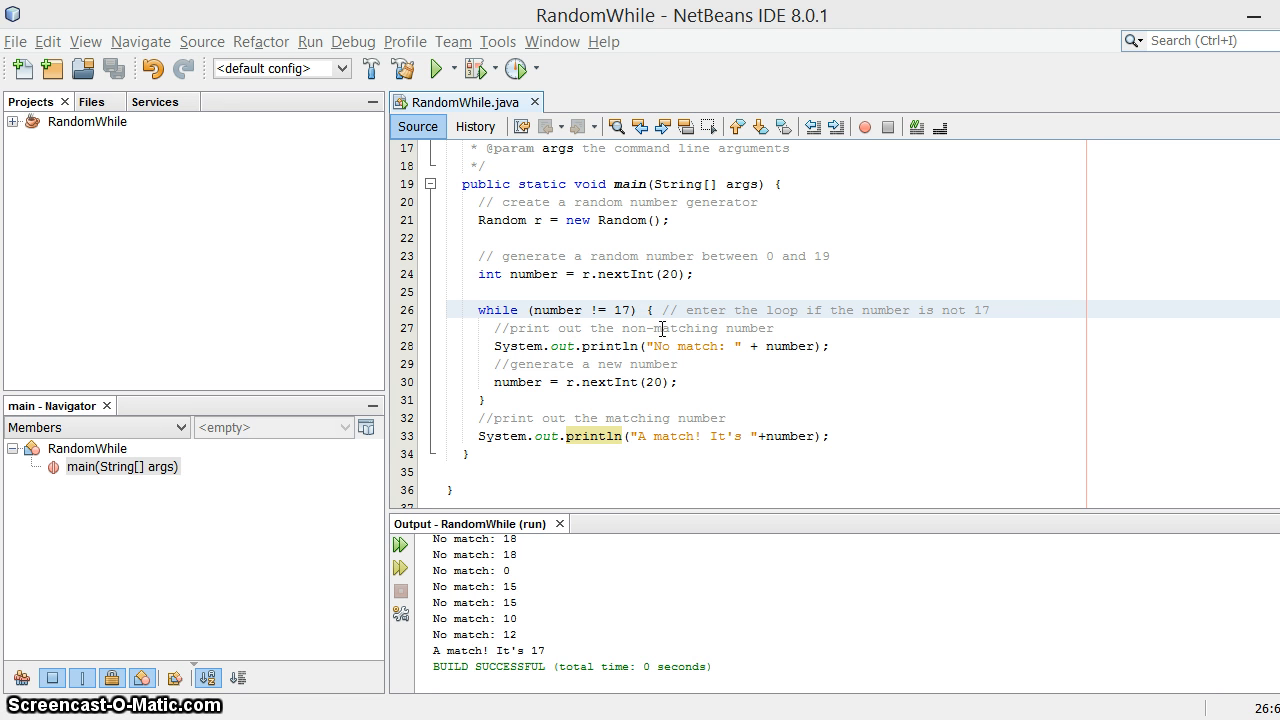
mouse_move(664, 382)
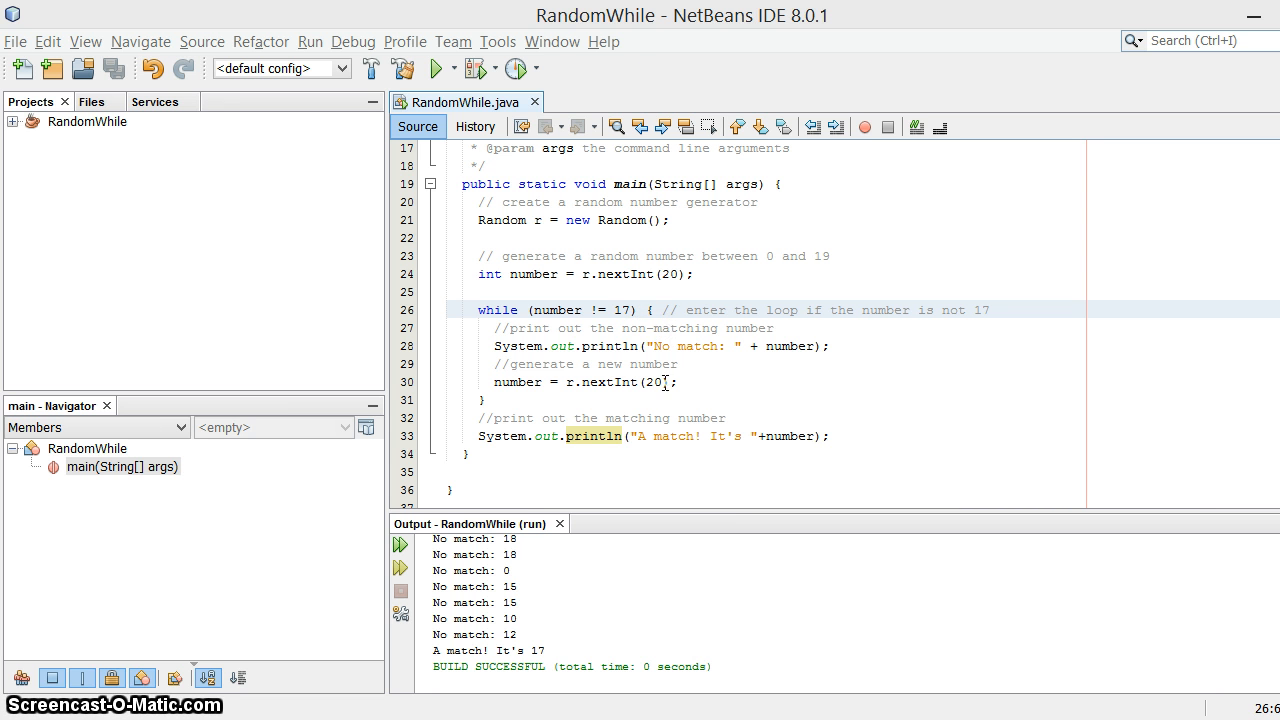
mouse_move(818, 412)
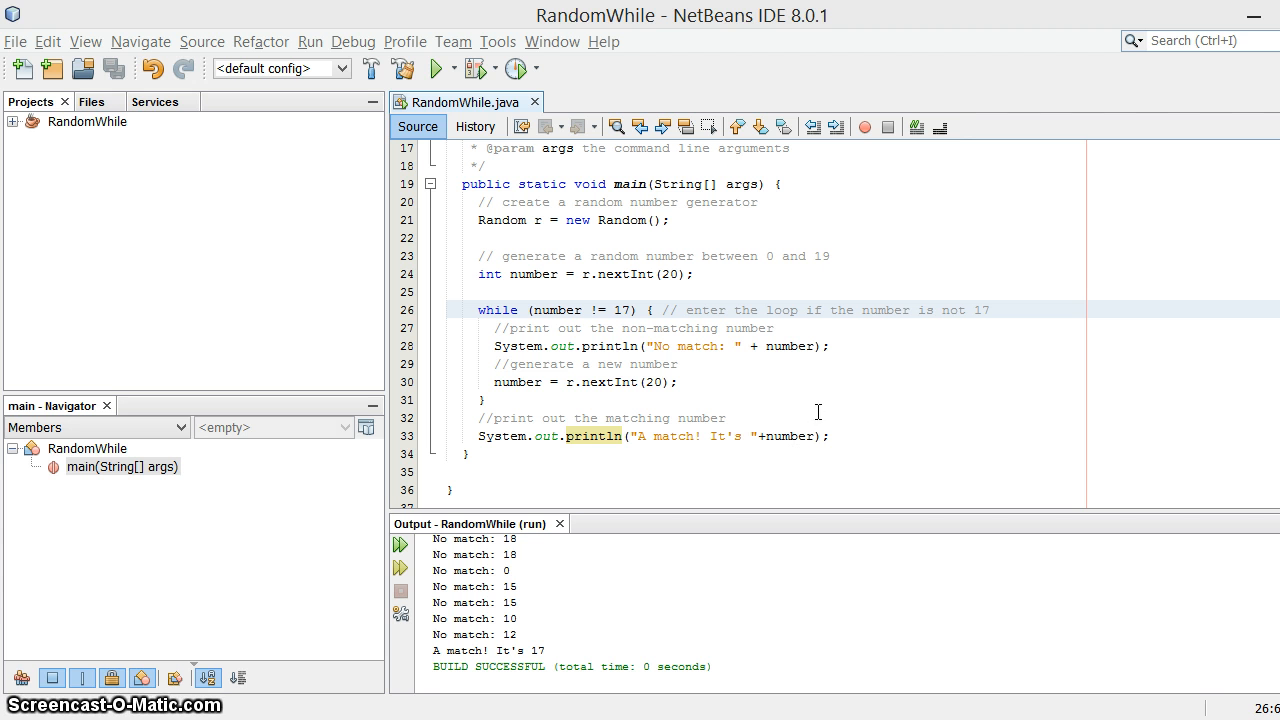
mouse_move(518, 400)
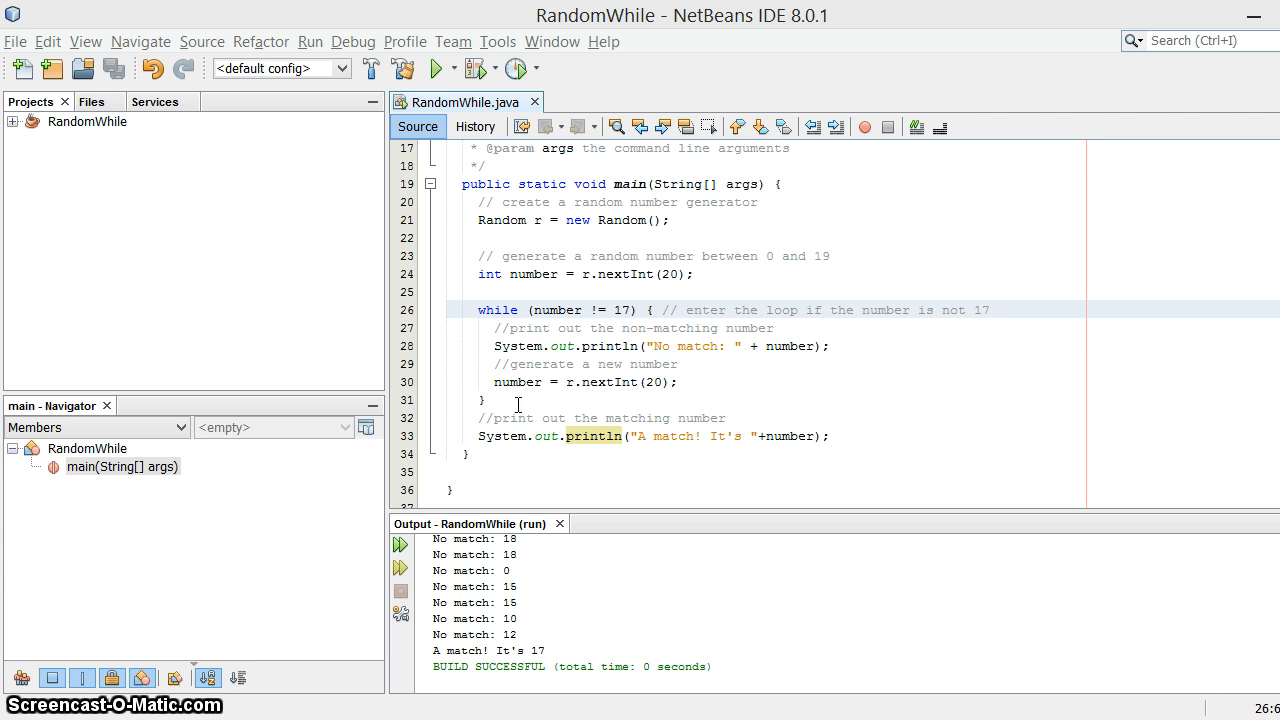
mouse_move(680, 424)
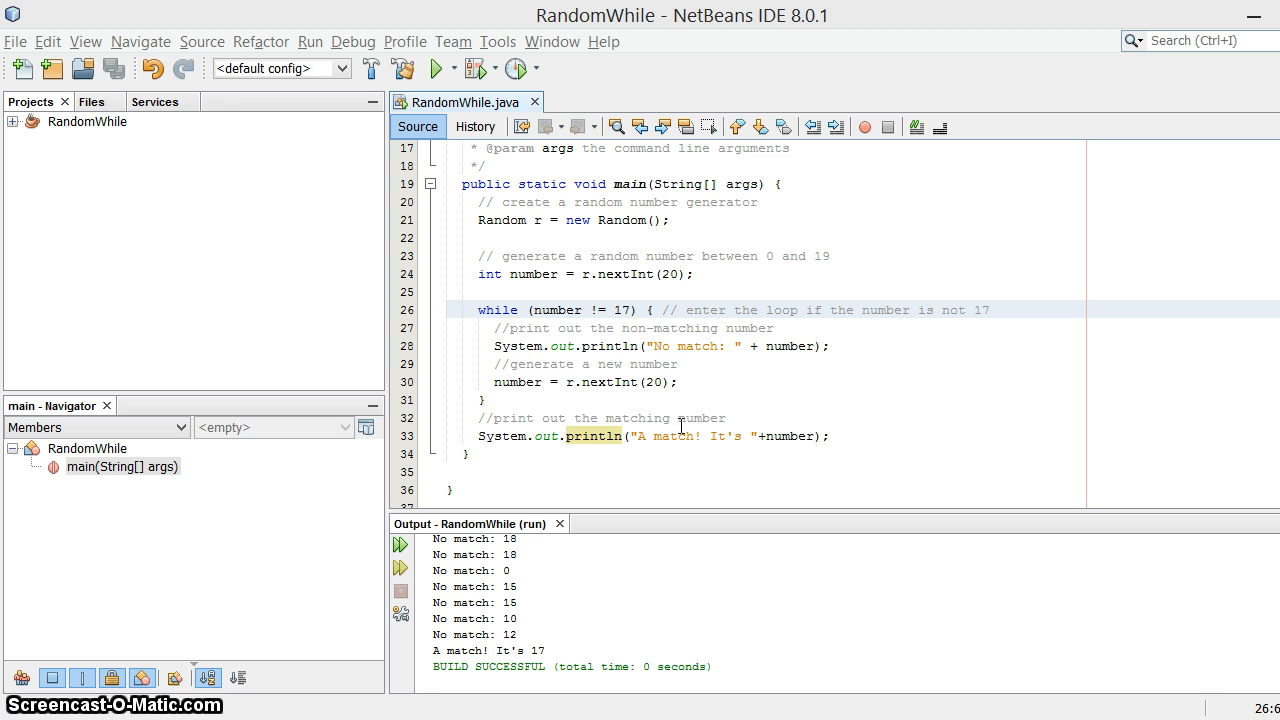
mouse_move(620, 324)
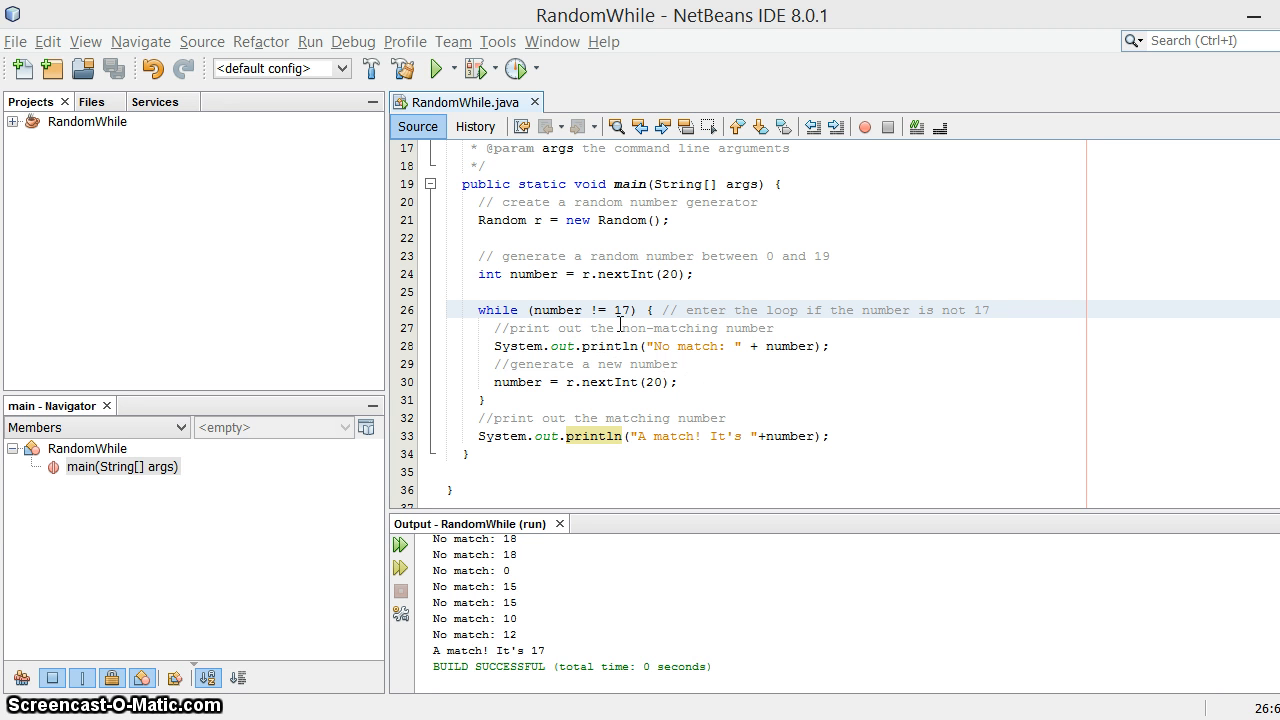
mouse_move(676, 300)
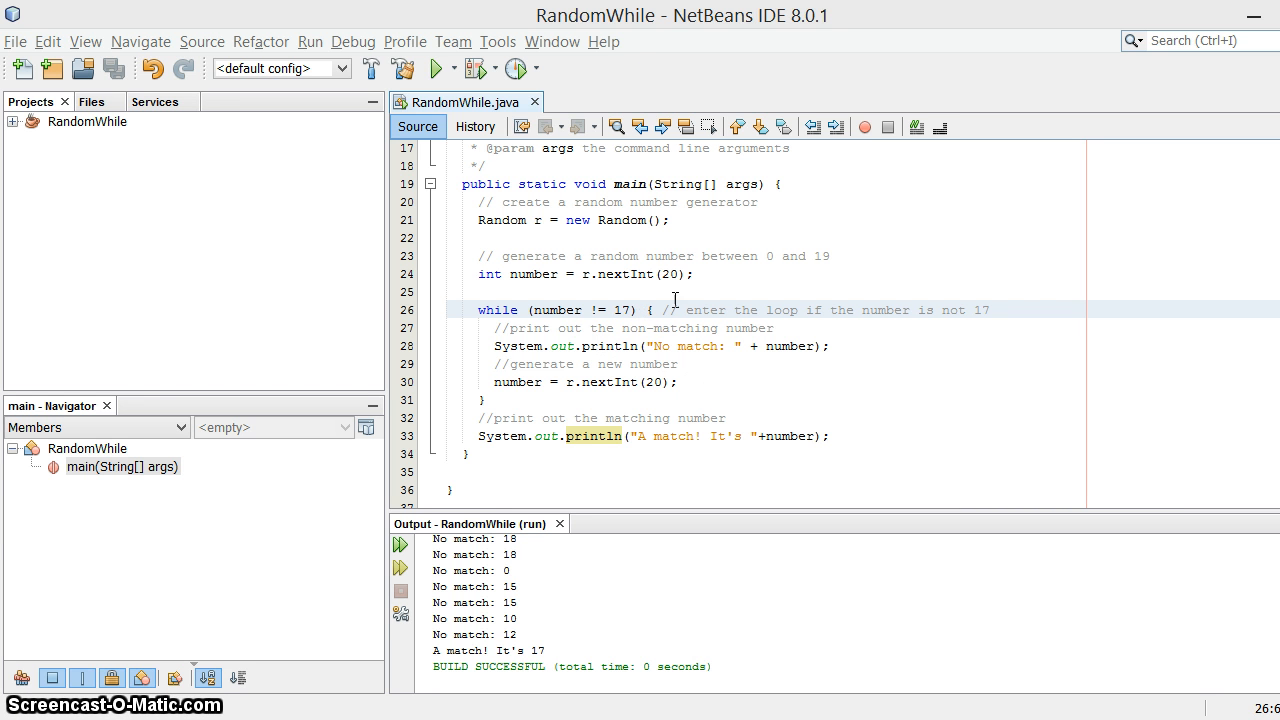
Step: Start a do { block with an empty body on the blank line below the while loop
click(750, 400)
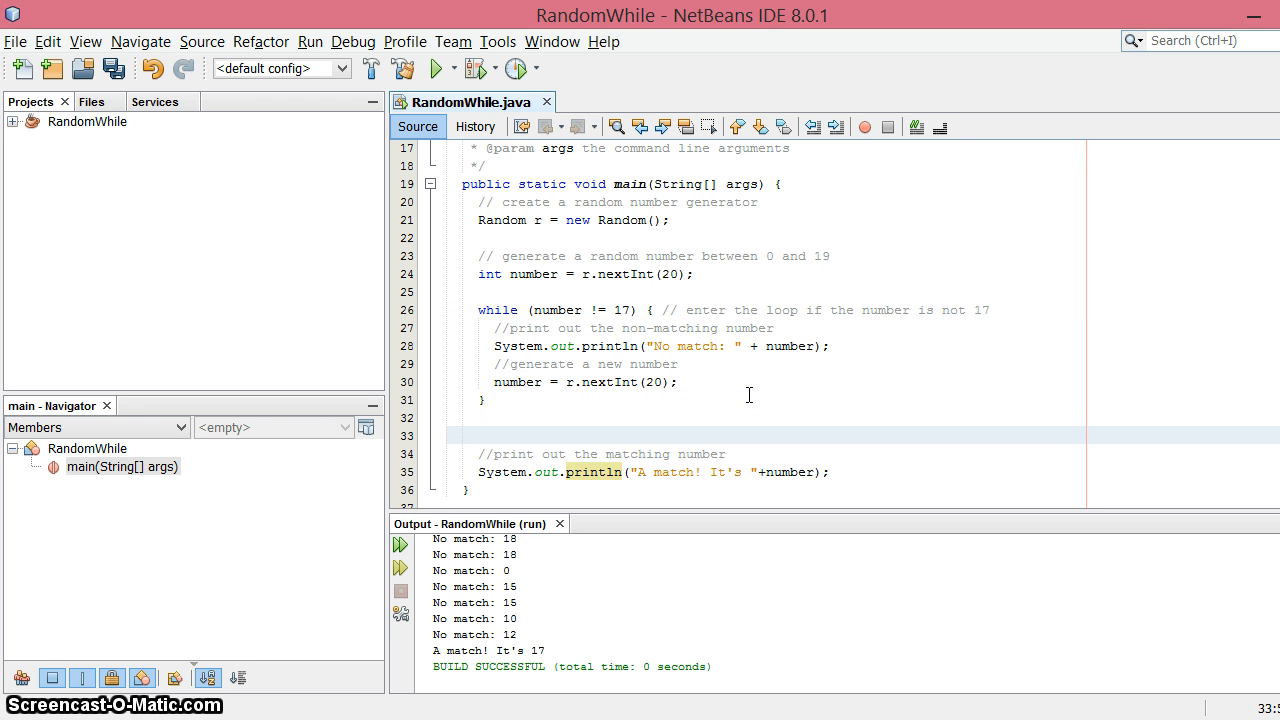
scroll(down, 3)
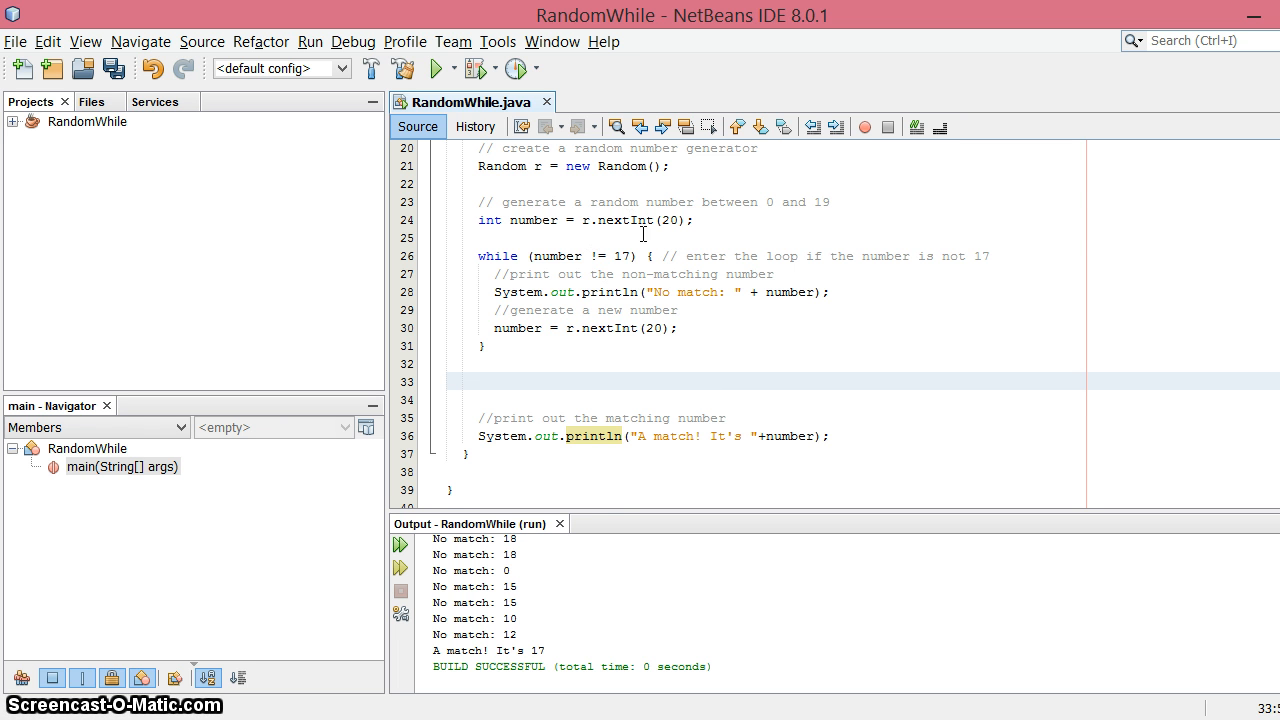
scroll(up, 3)
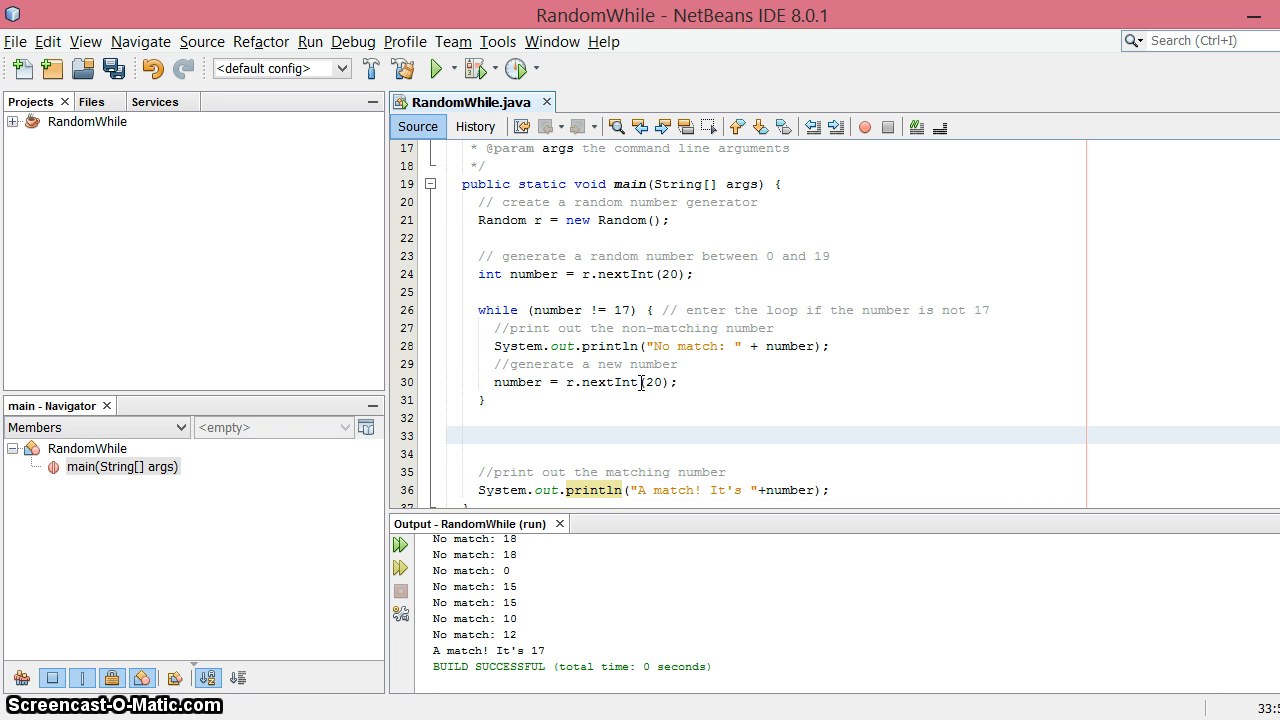
click(478, 434)
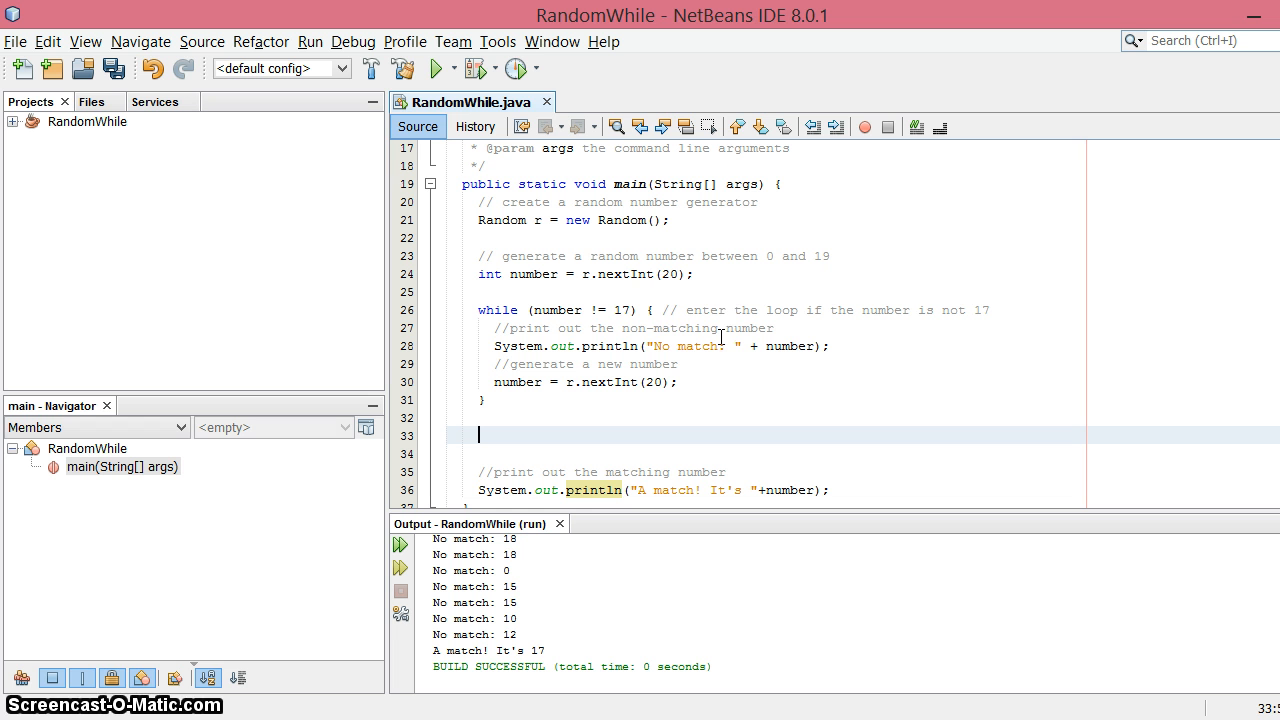
mouse_move(688, 362)
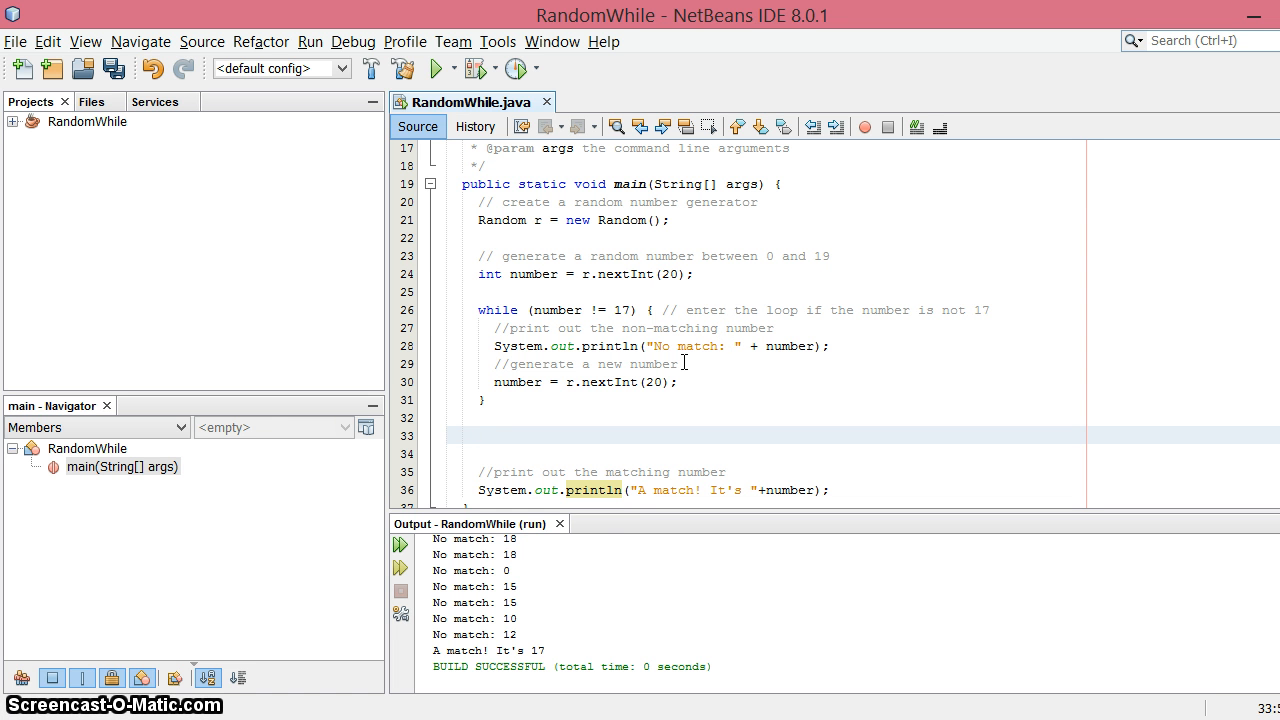
text(do {)
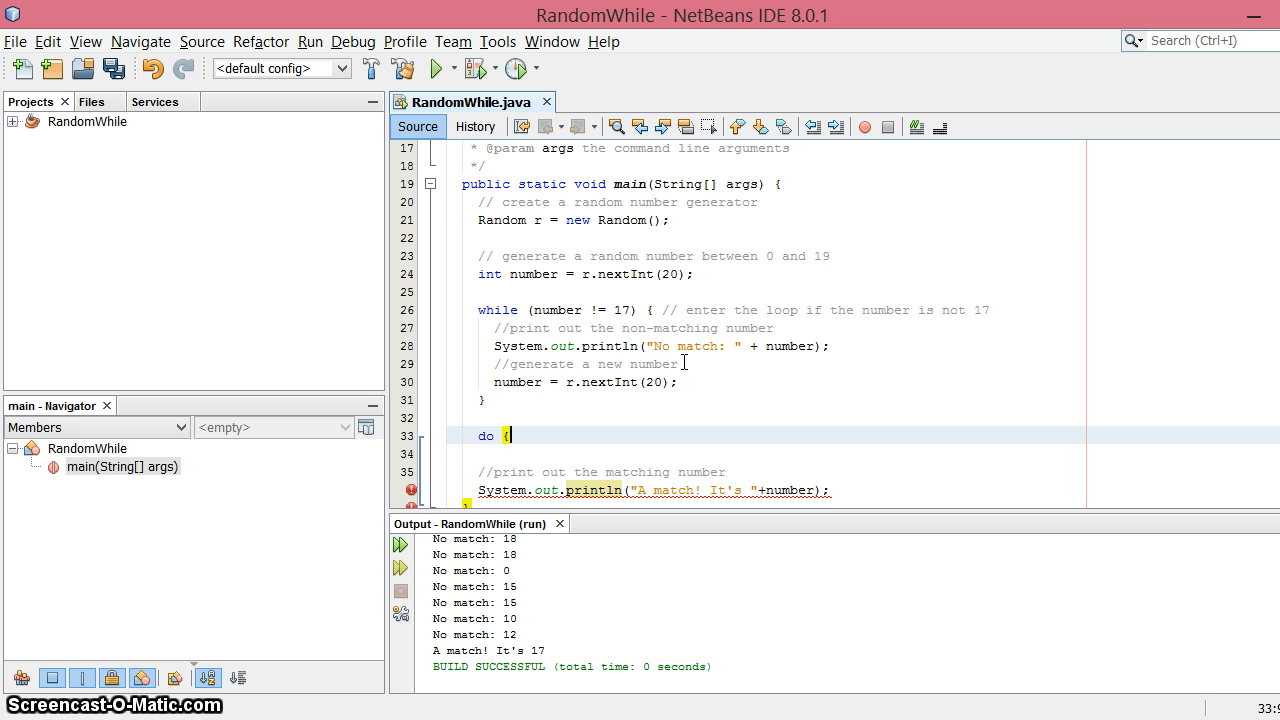
key(enter)
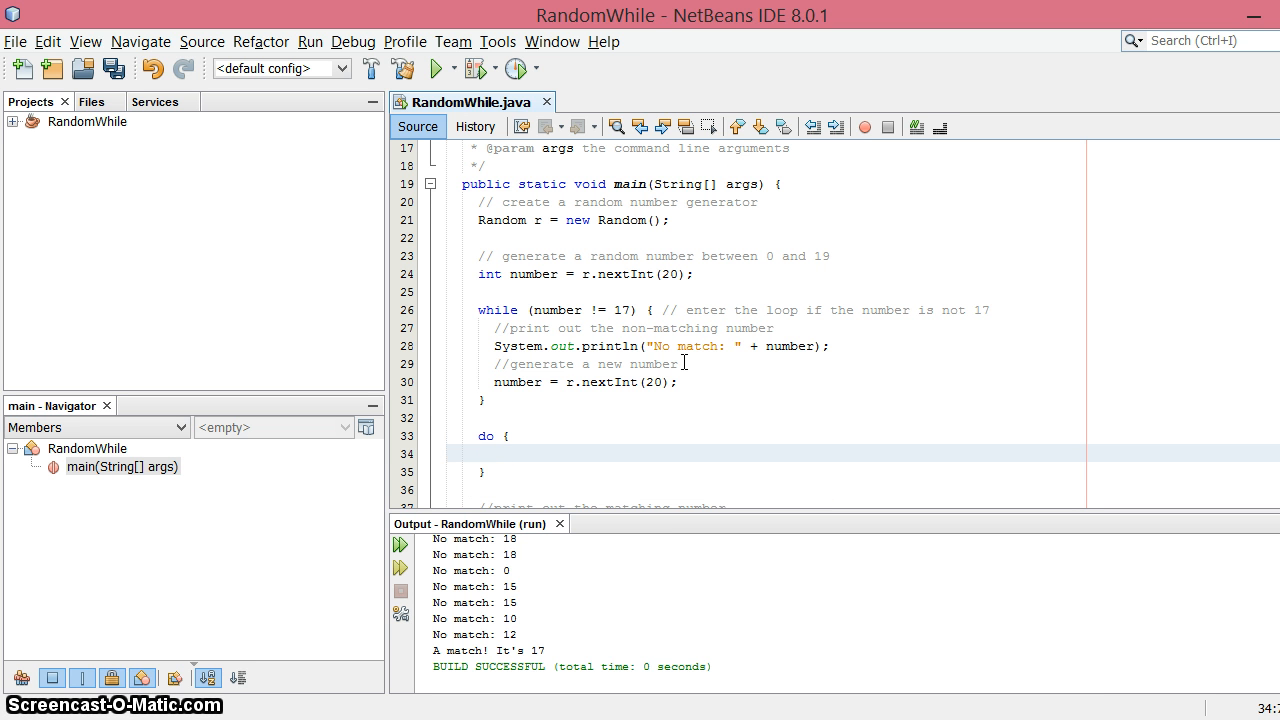
Step: Complete the do-while with the condition (number != 17) after the closing brace
click(484, 470)
text( while ()
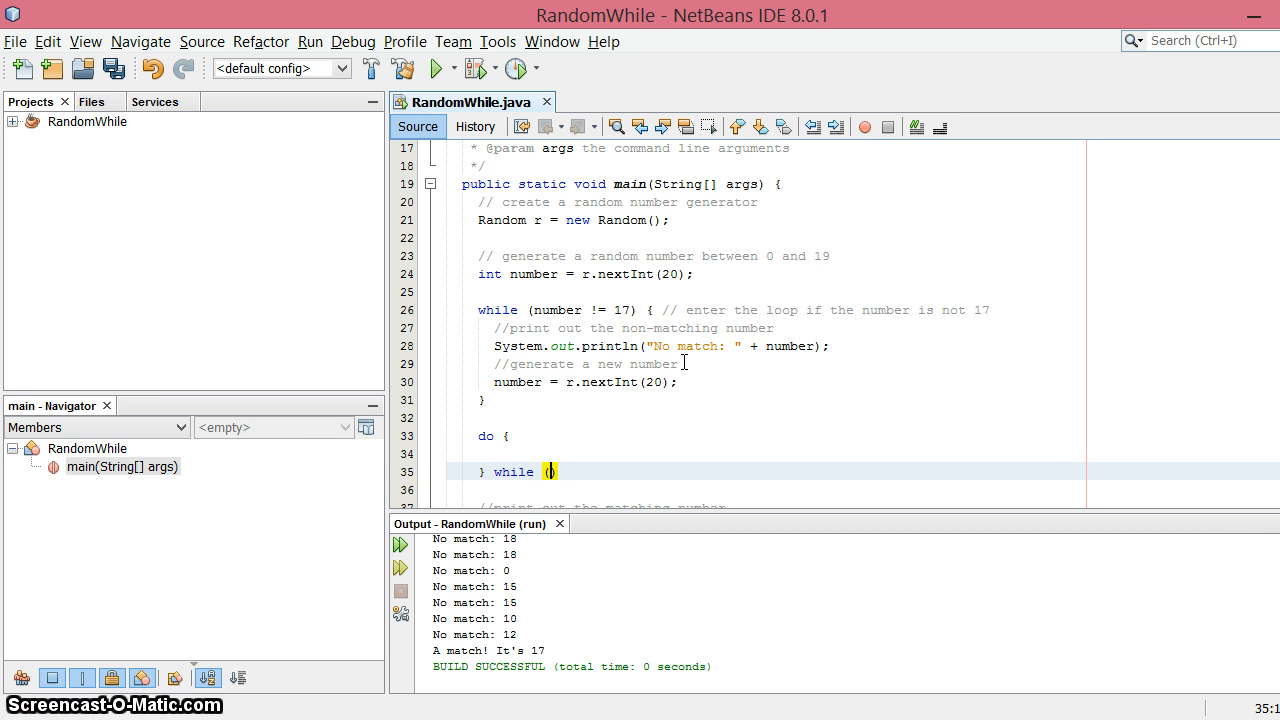
text(number)
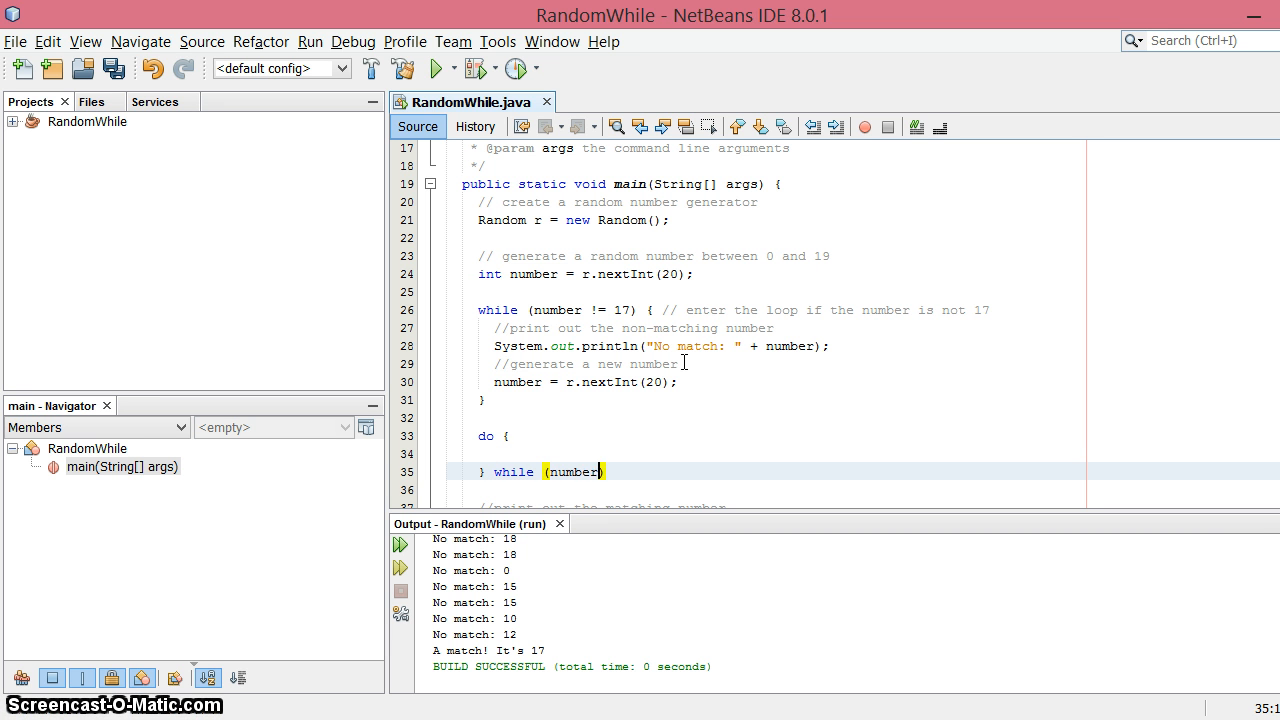
text(!=)
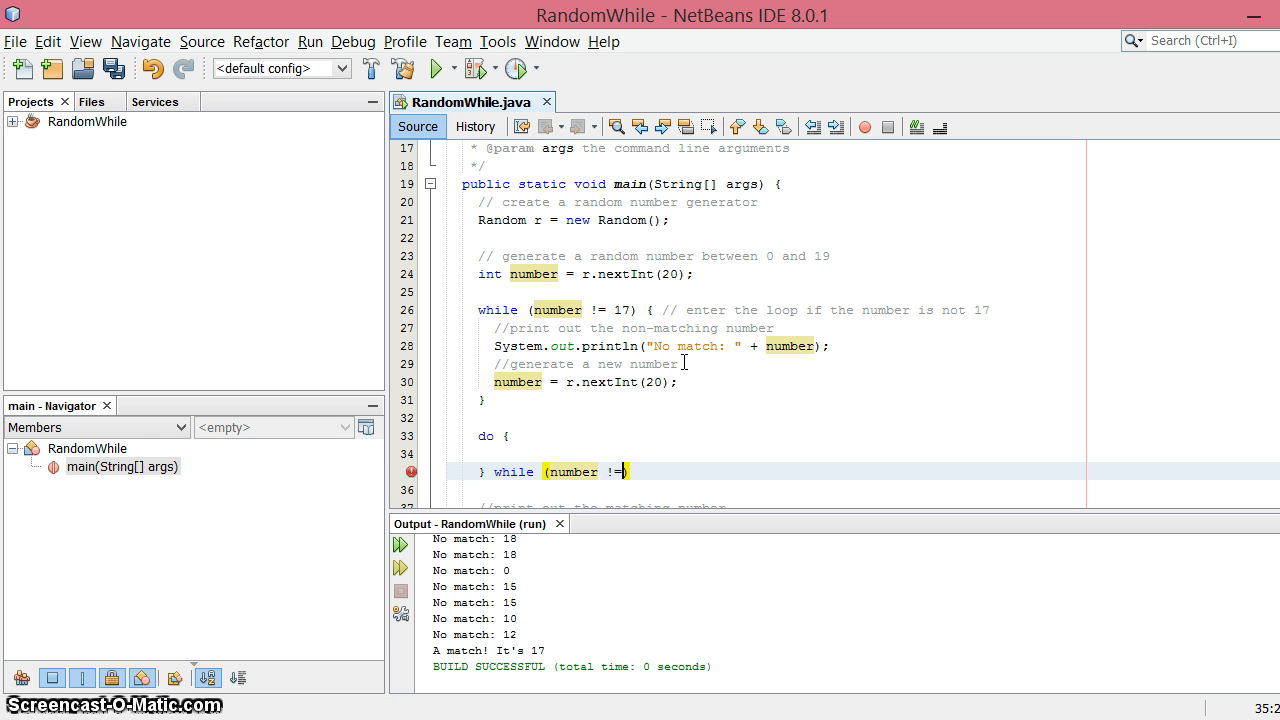
text(17))
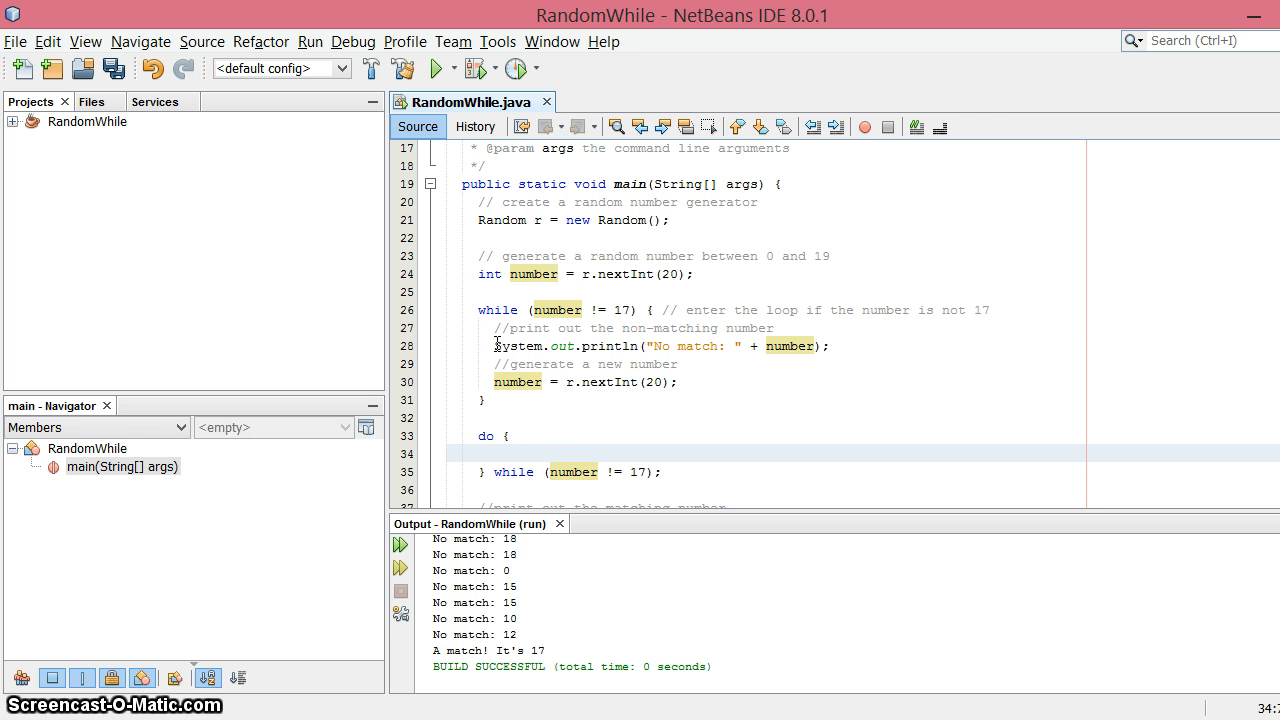
click(836, 346)
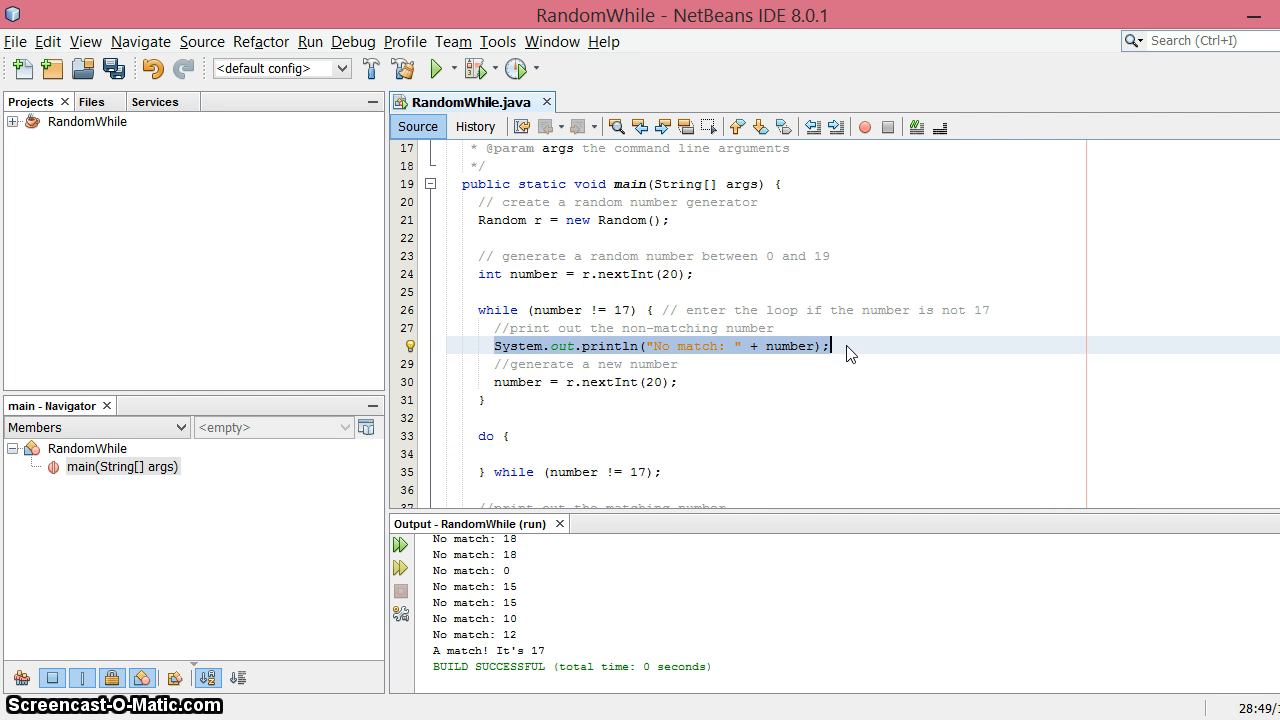
click(540, 452)
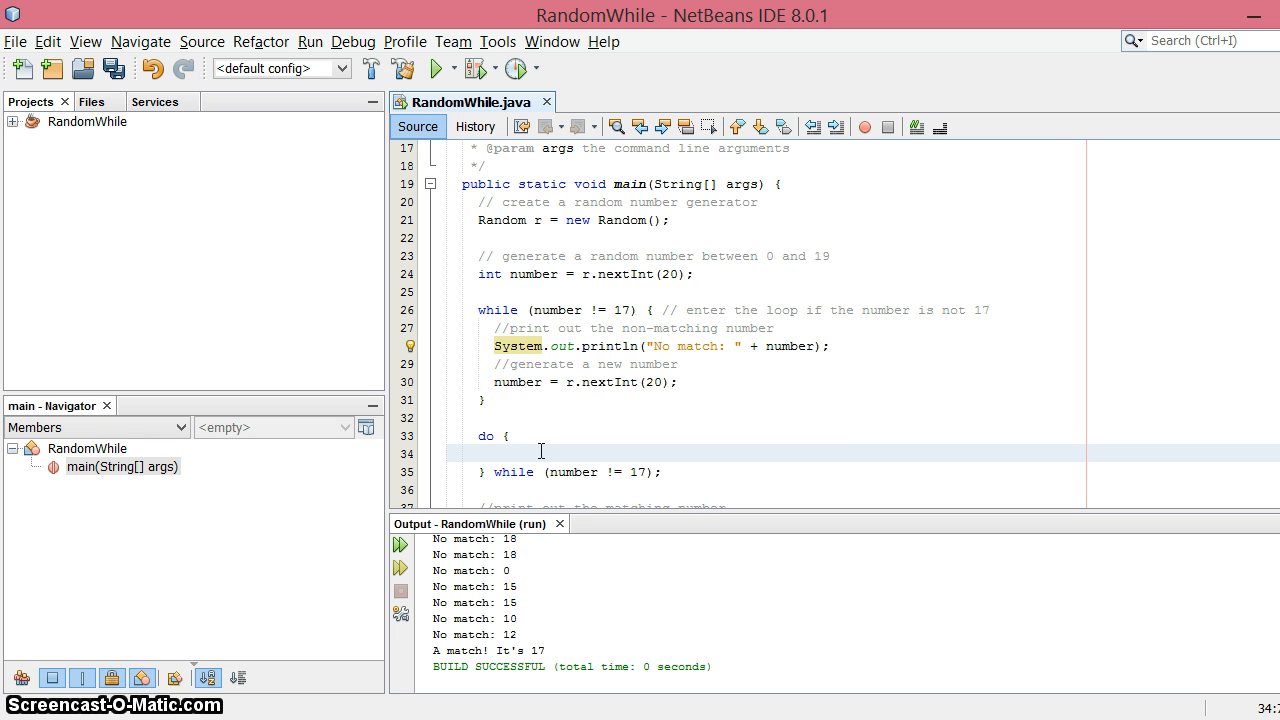
text(System.out.println("No match: " + number);)
text(number = r.nextInt(20);)
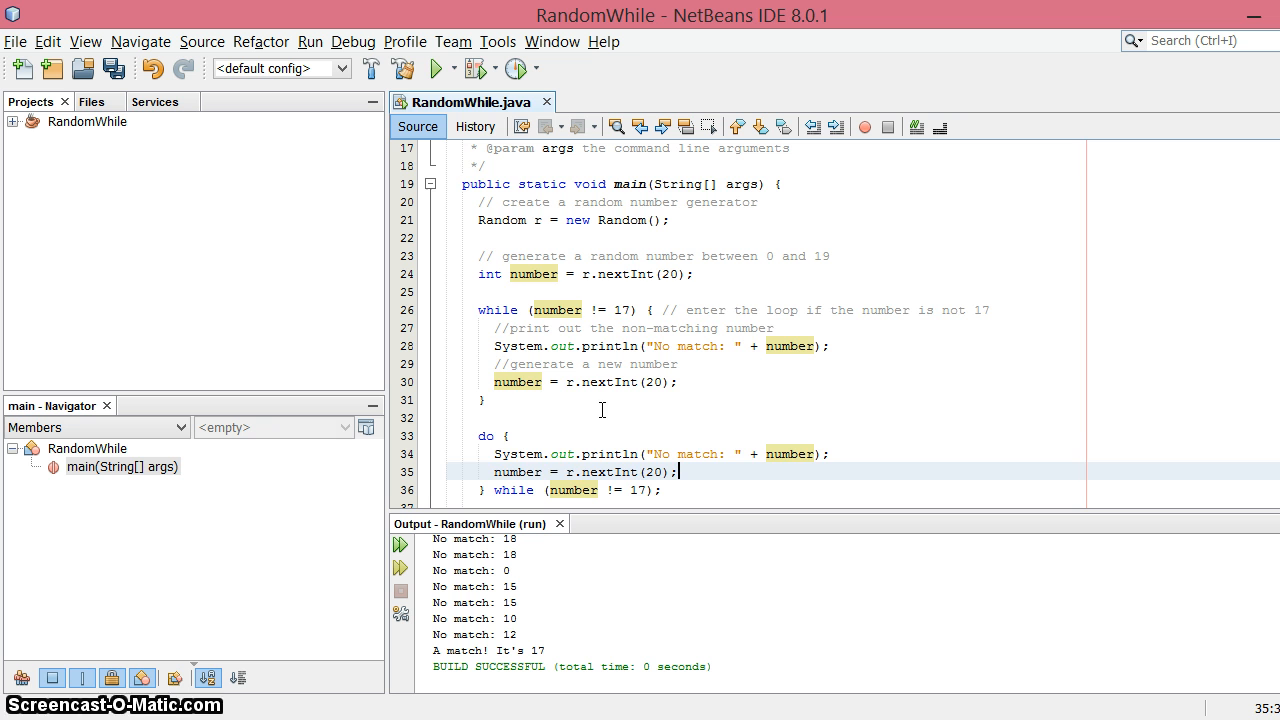
scroll(down, 3)
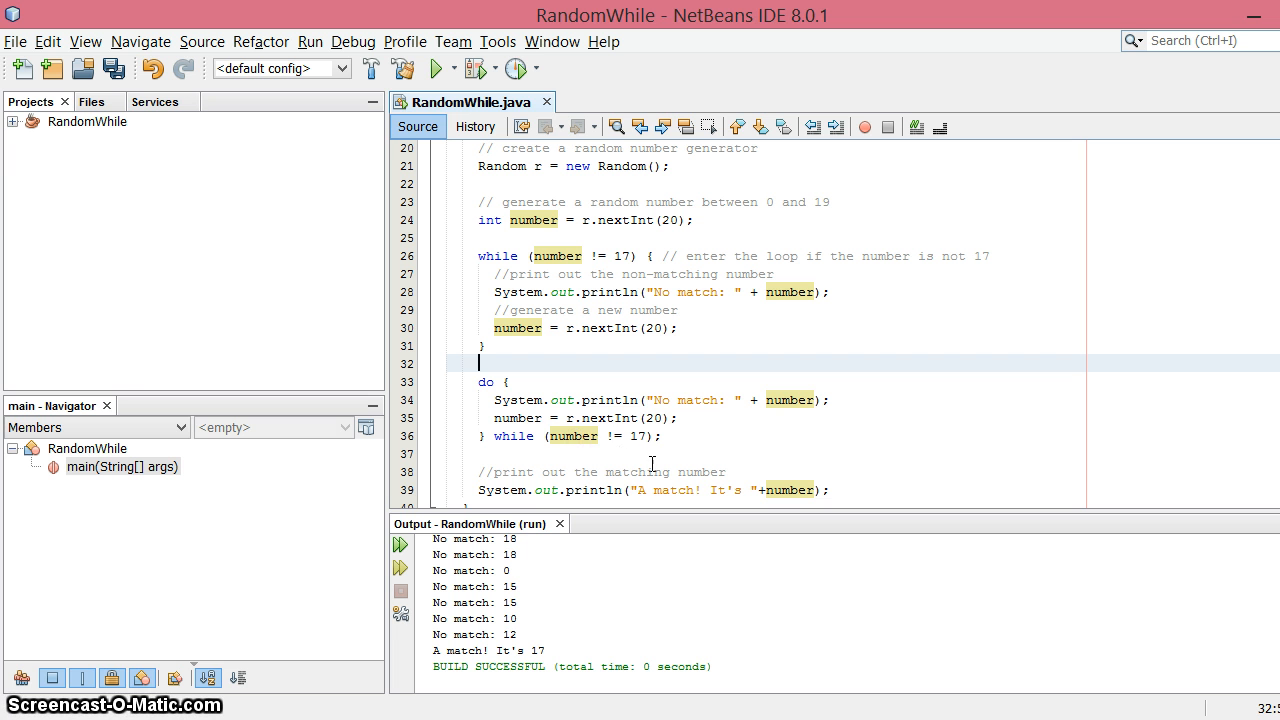
mouse_move(624, 372)
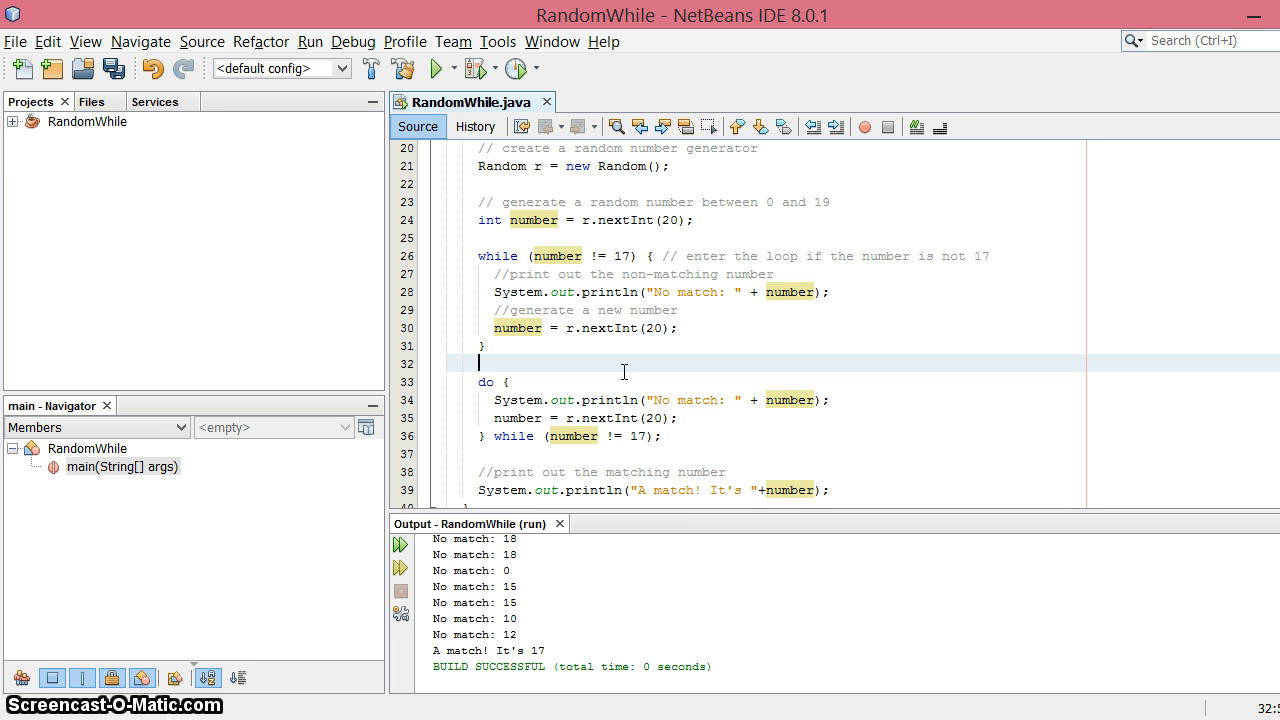
mouse_move(574, 332)
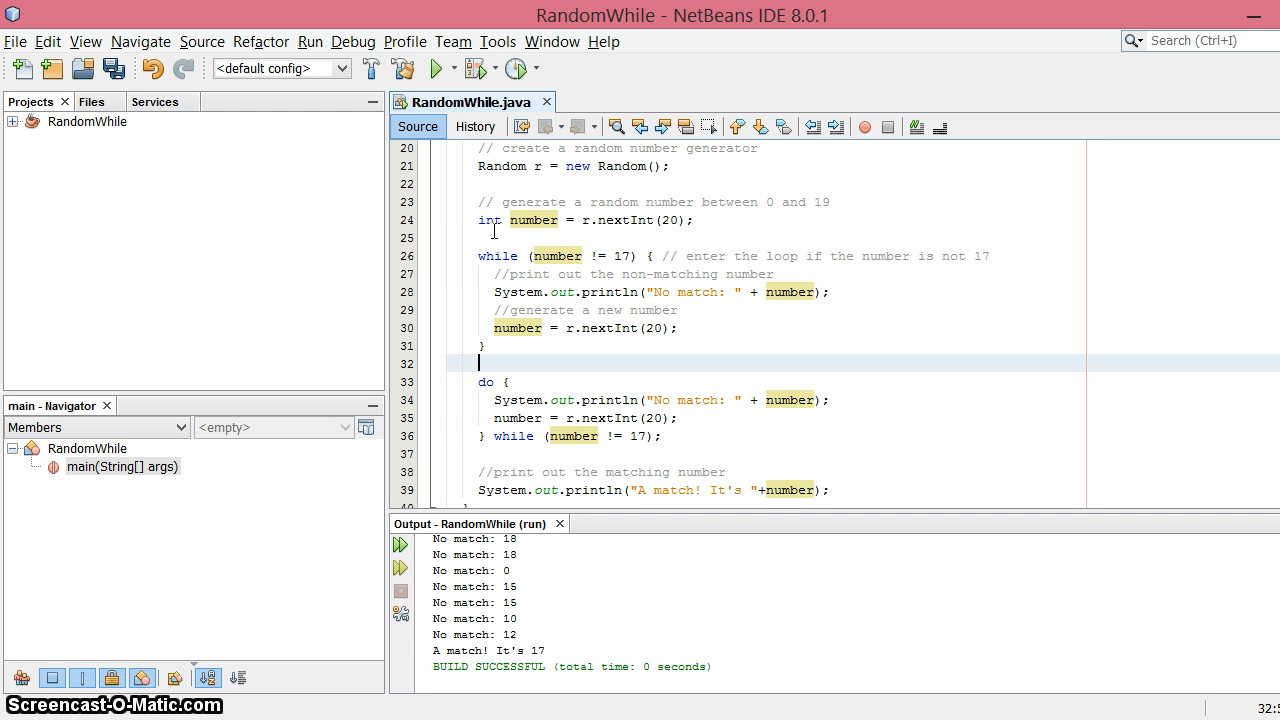
mouse_move(516, 350)
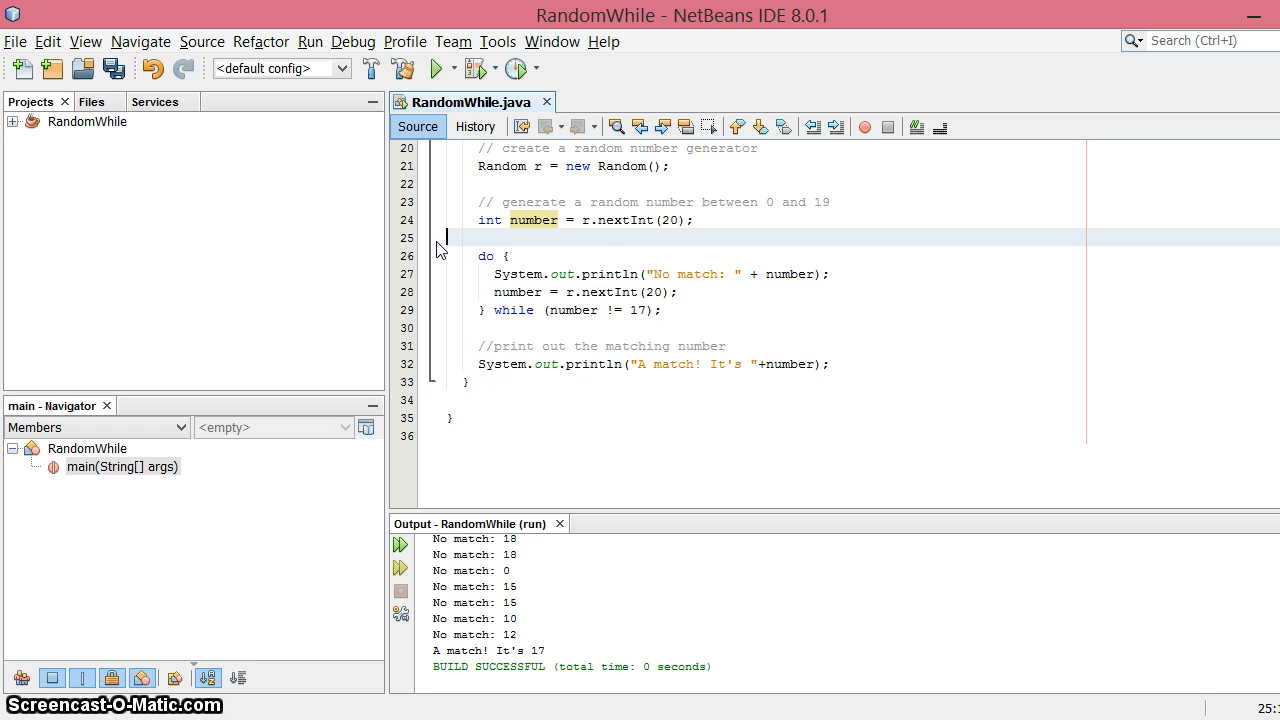
Step: Delete the original while loop and the '= r.nextInt(20)' initializer from the number declaration
click(604, 220)
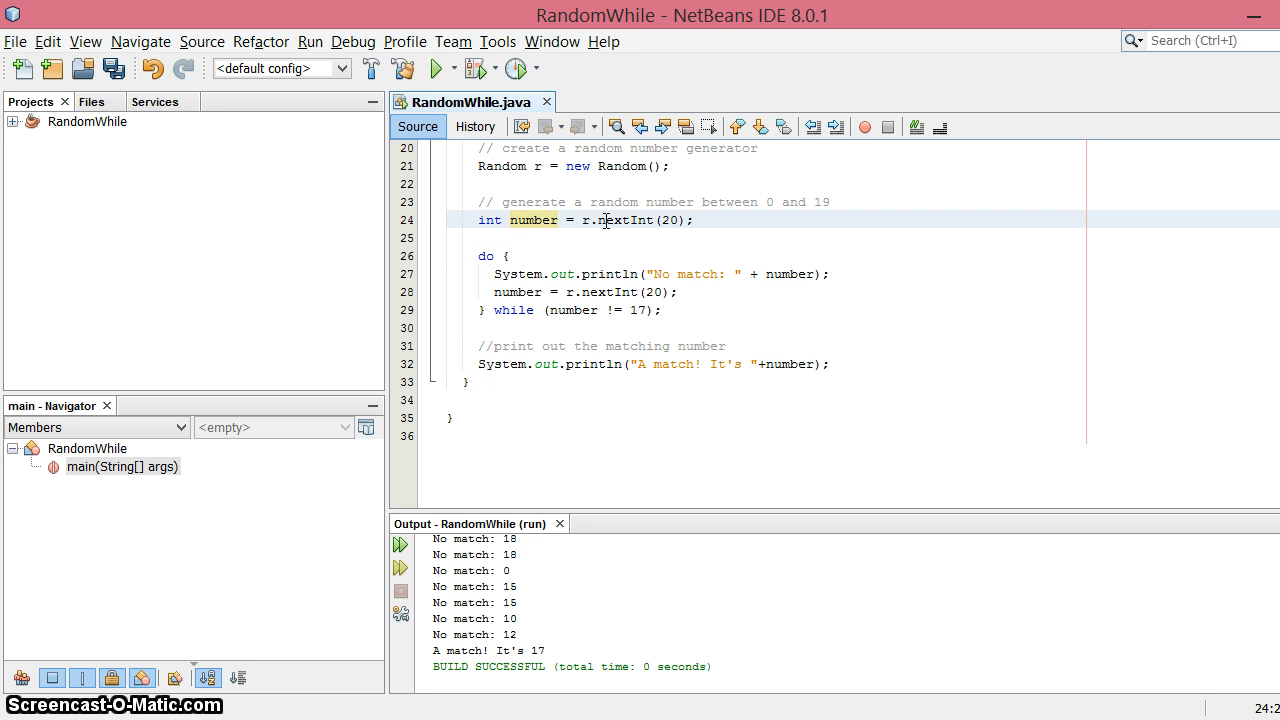
click(812, 274)
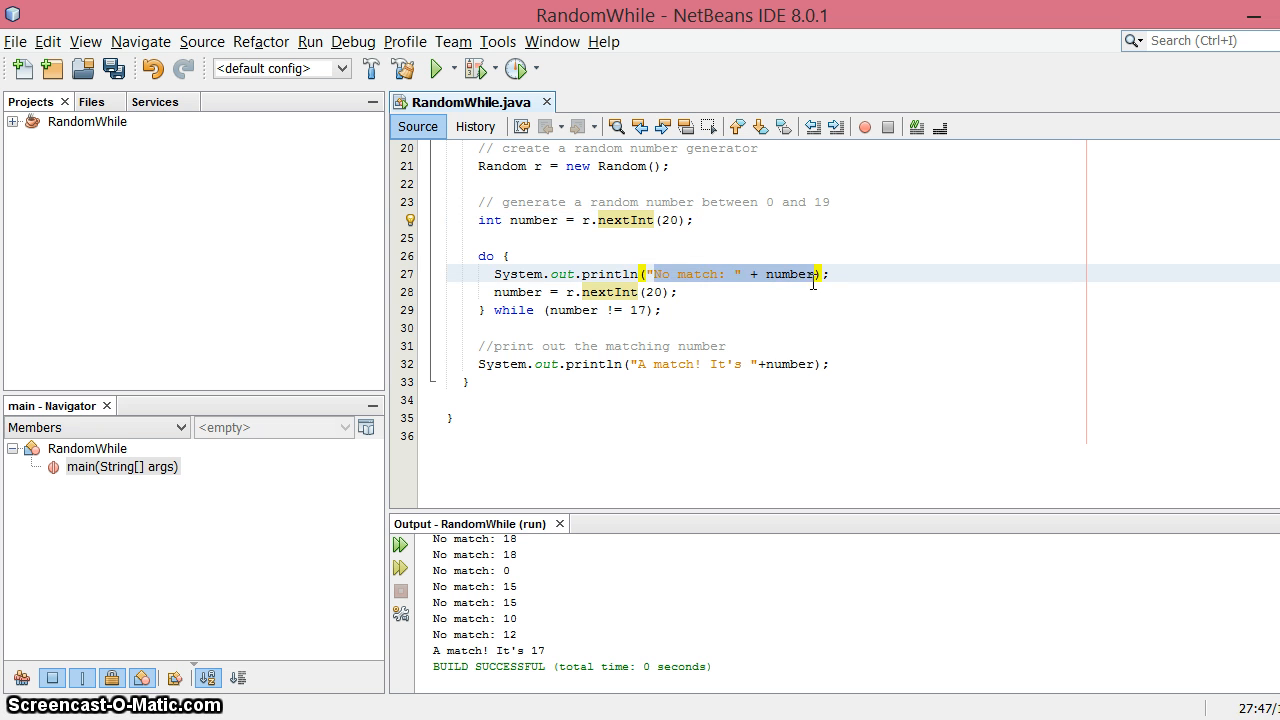
click(664, 328)
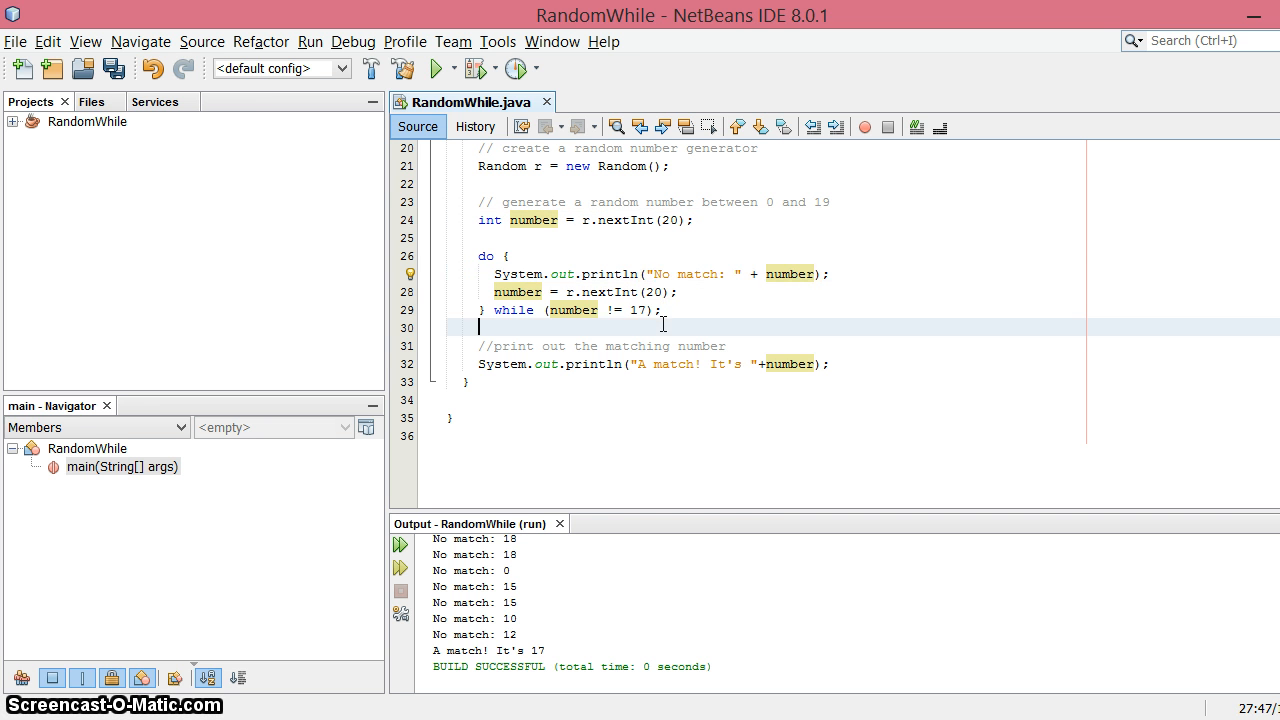
click(704, 220)
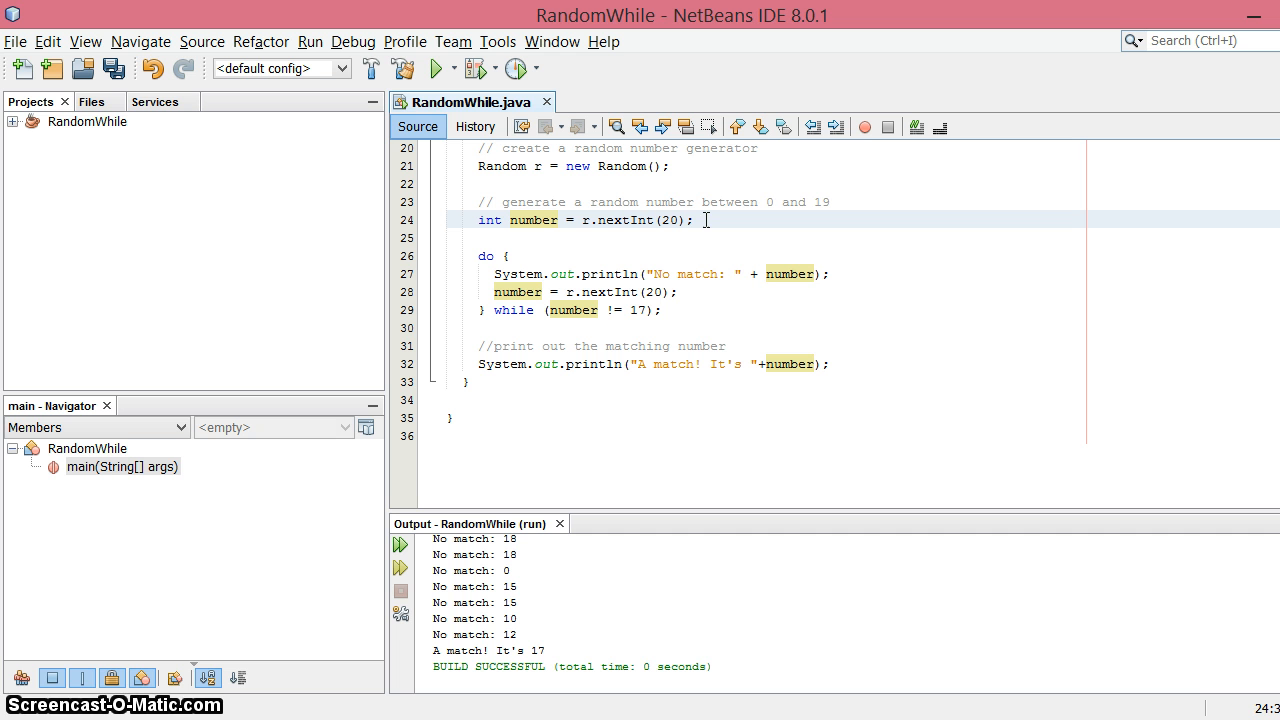
mouse_move(678, 228)
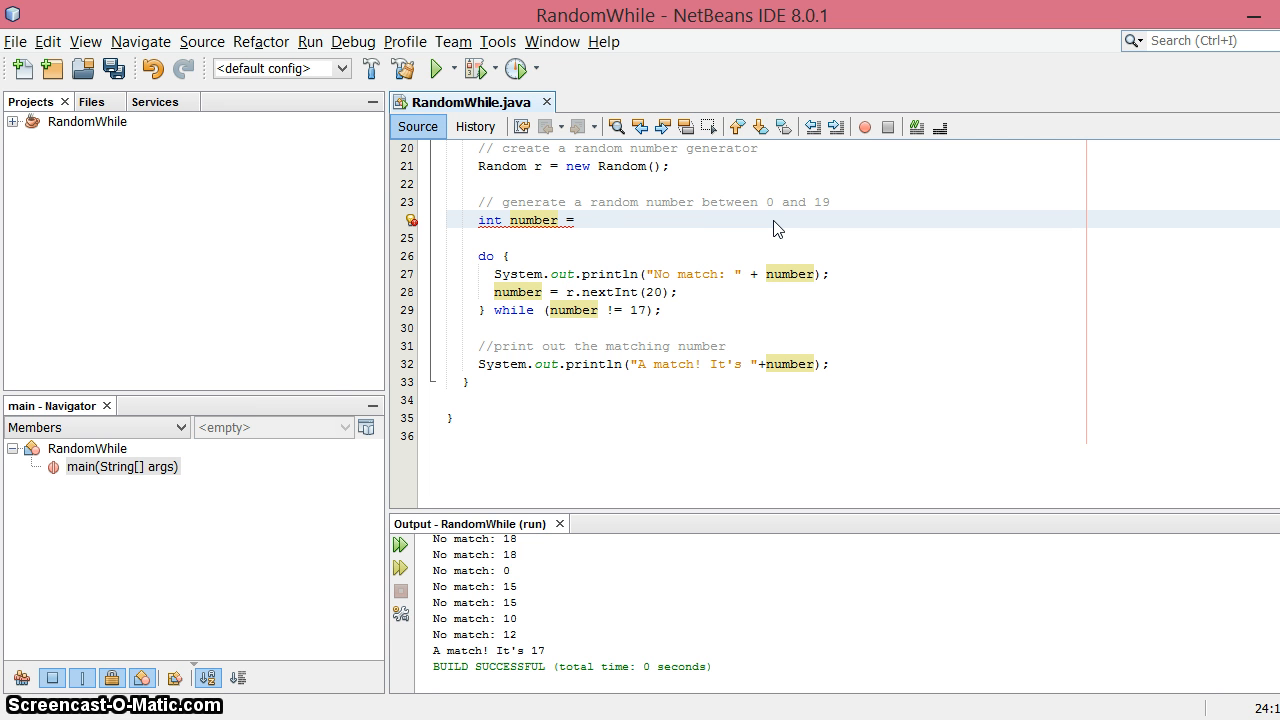
Step: Initialize number to -1 and run the project
text(-1;)
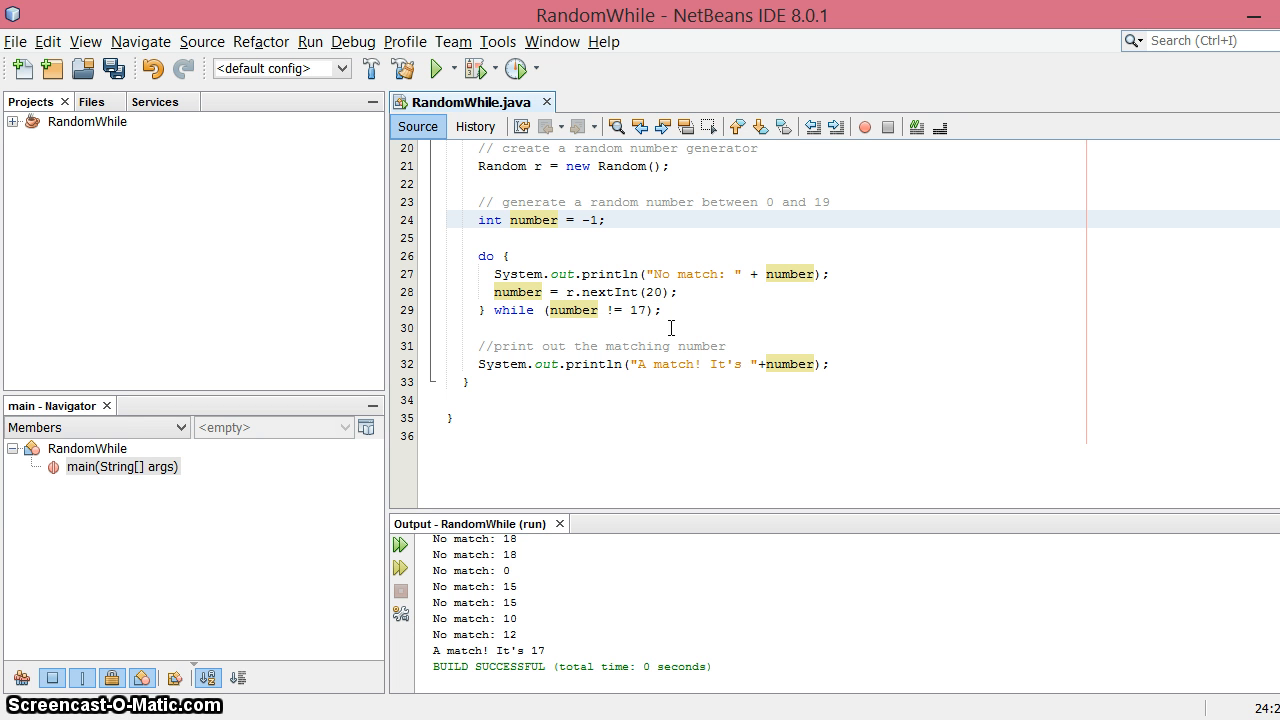
click(436, 68)
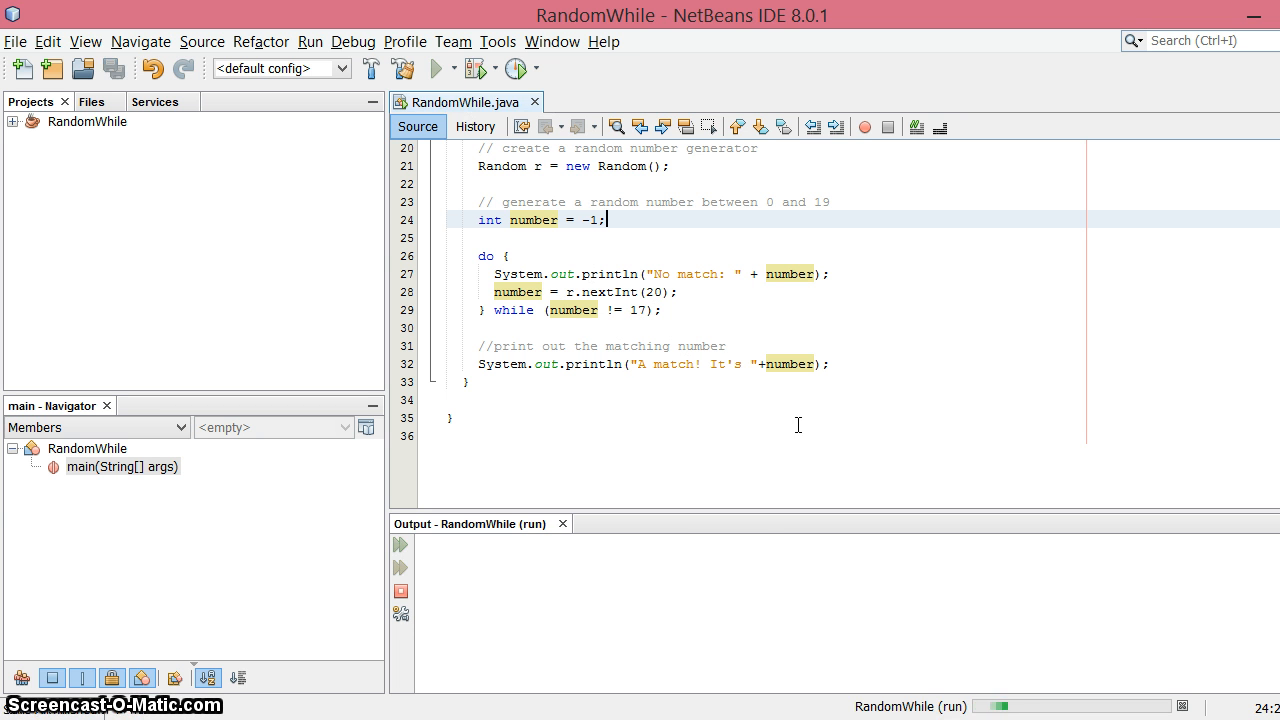
Step: Let RandomWhile run to completion, printing non-matches then 'A match! It's 17'
click(438, 68)
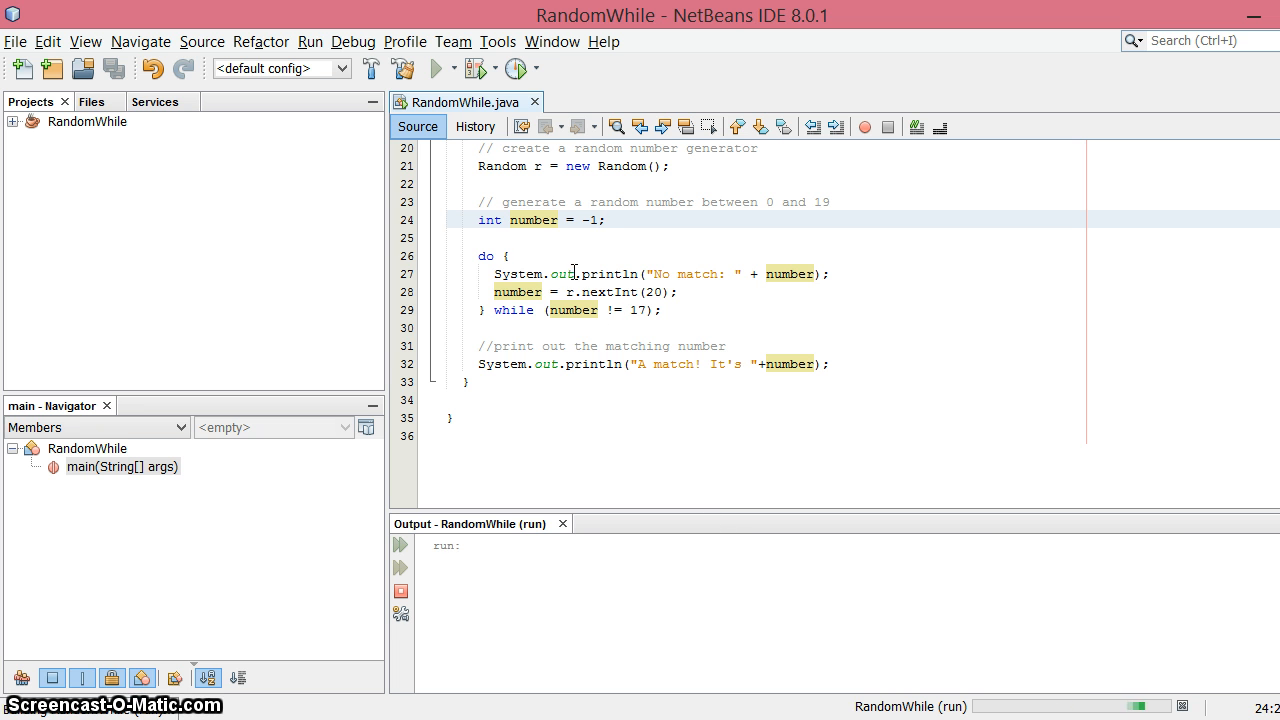
click(436, 68)
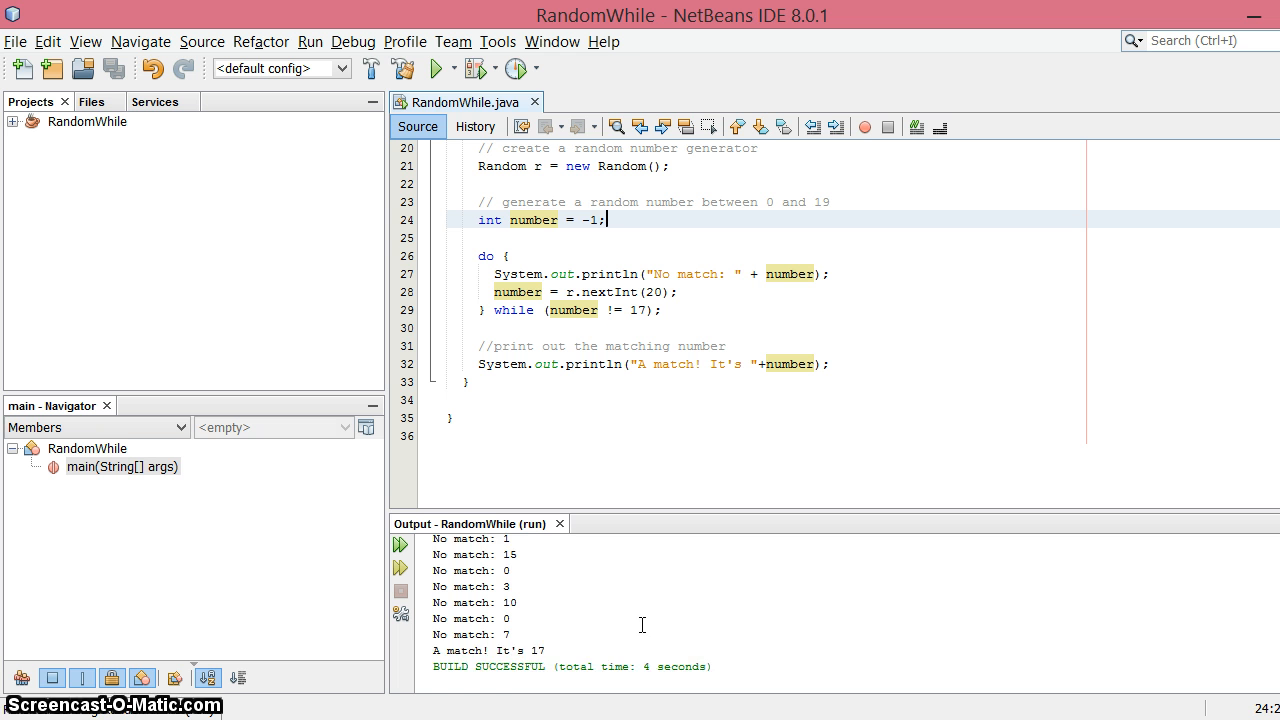
click(438, 68)
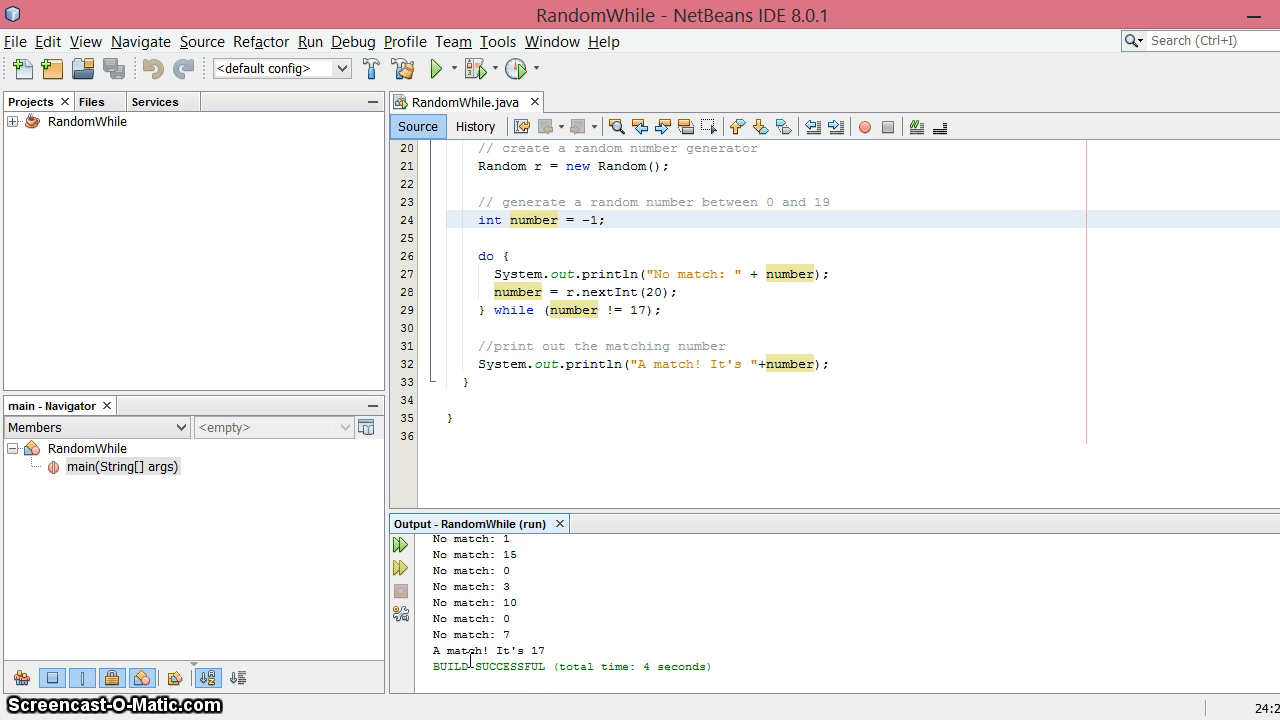
mouse_move(700, 508)
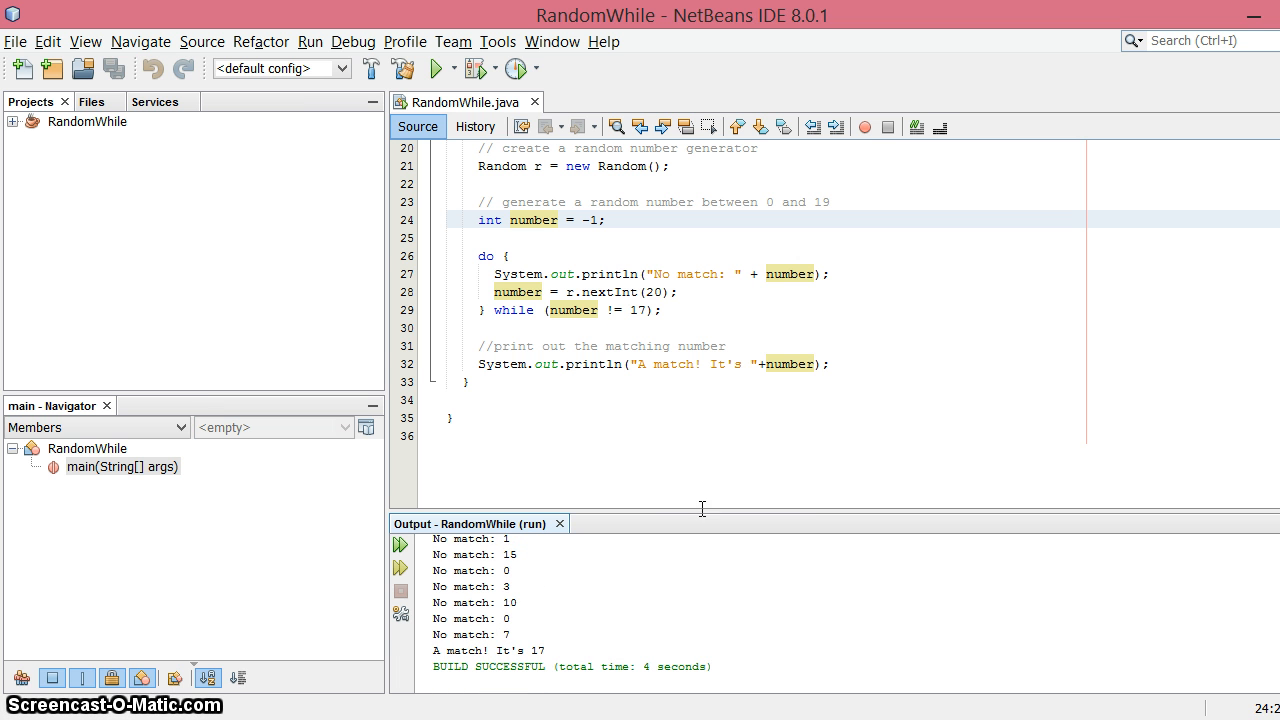
scroll(up, 3)
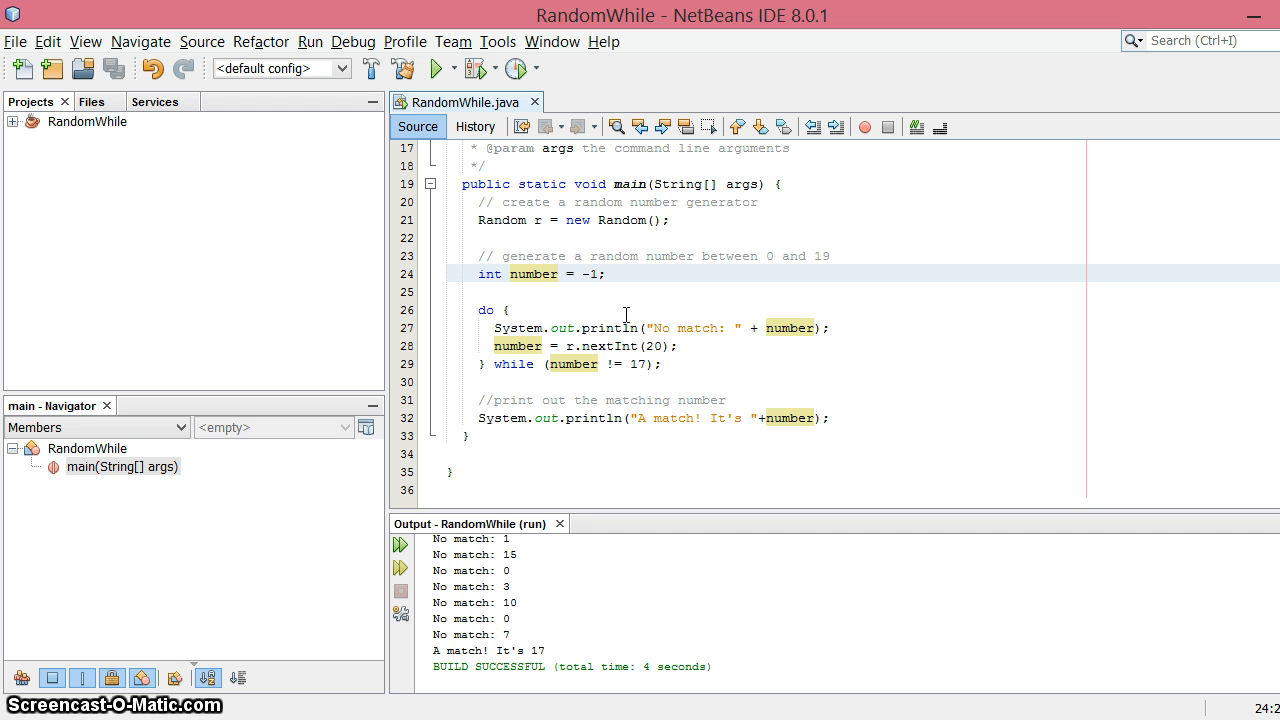
click(608, 274)
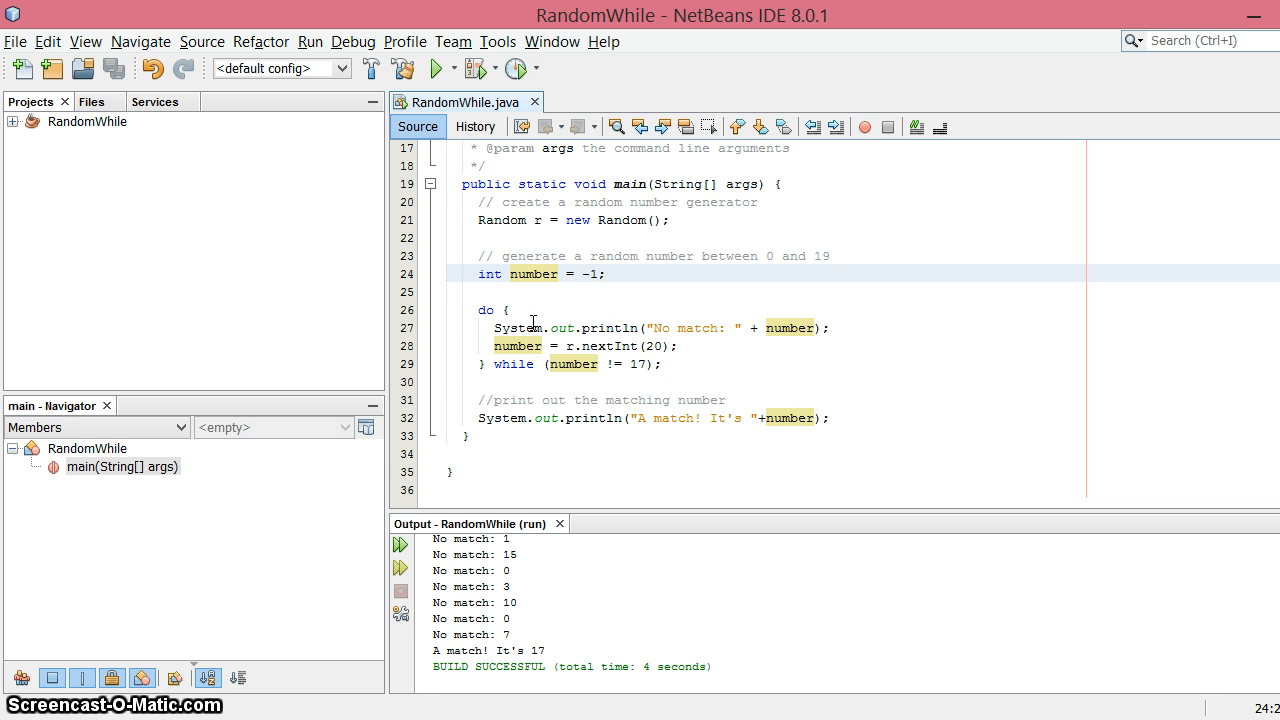
mouse_move(638, 292)
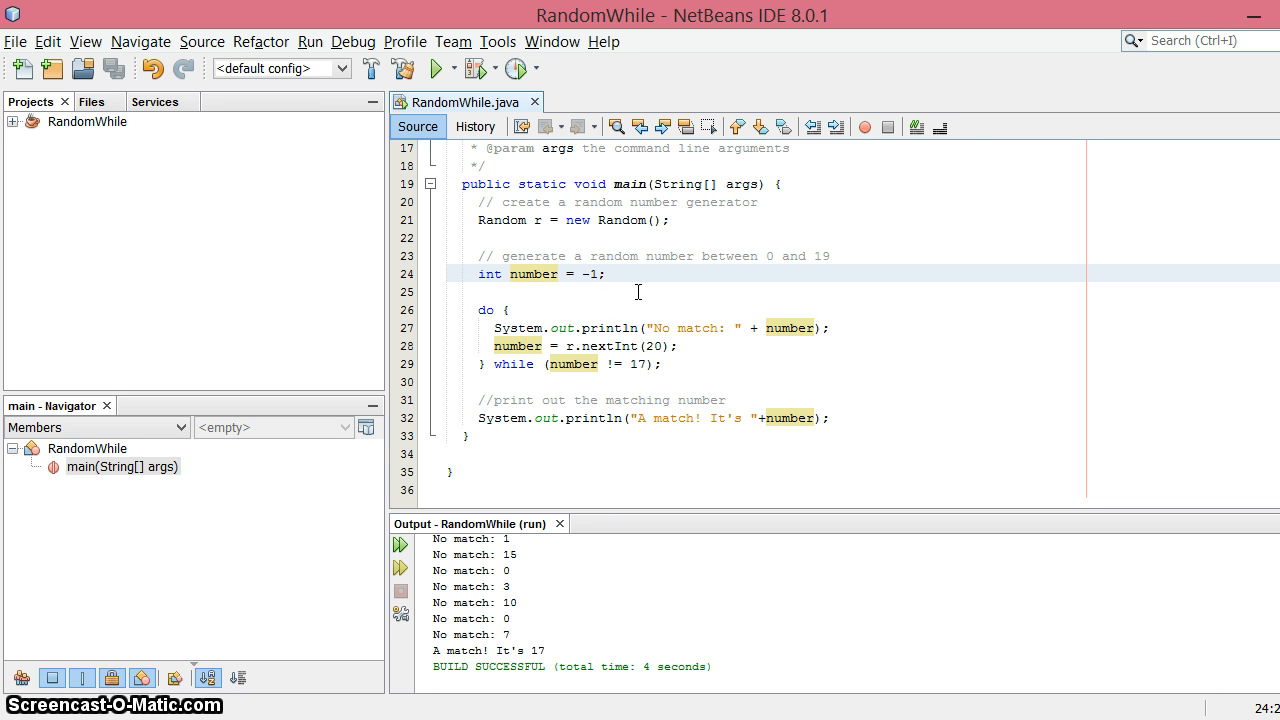
click(604, 272)
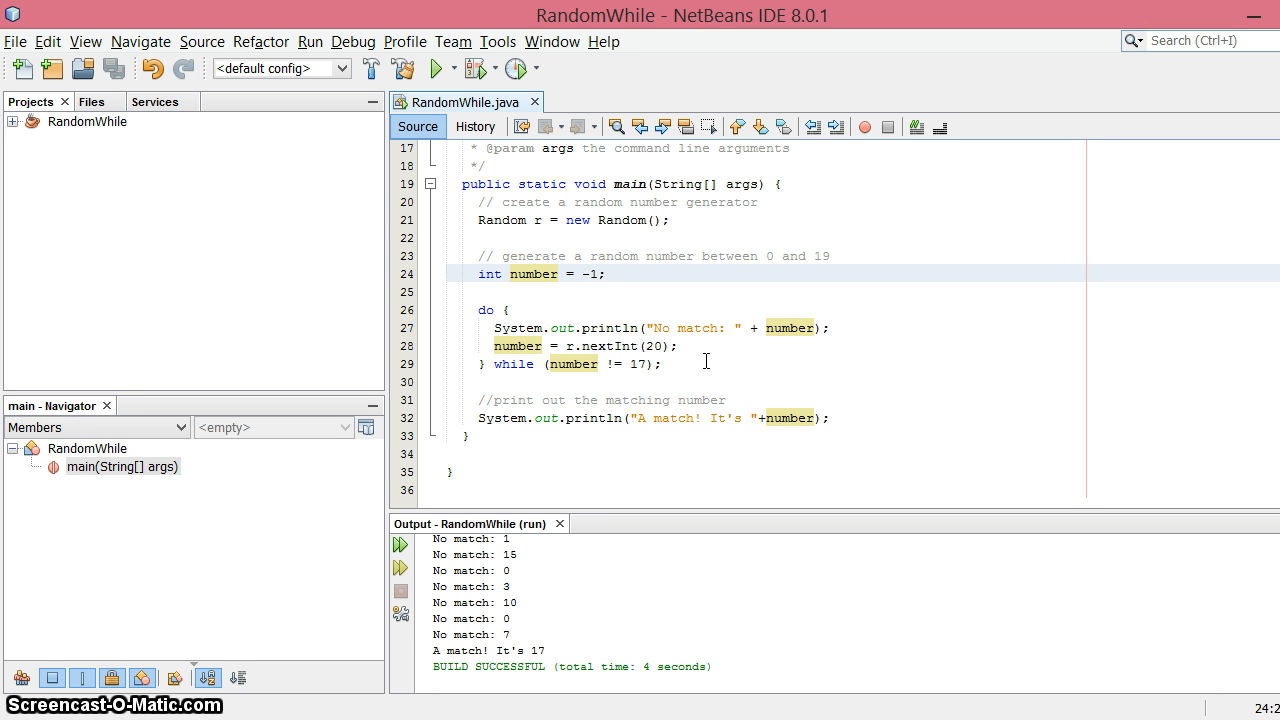
mouse_move(468, 504)
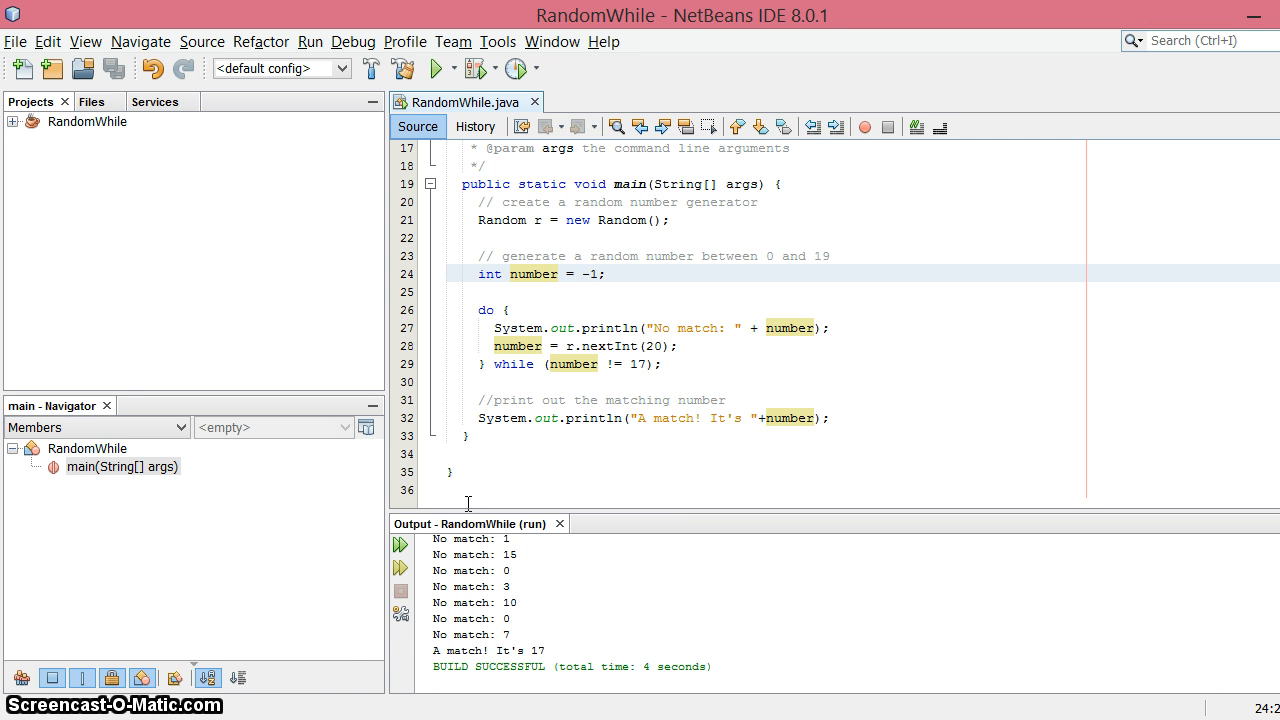